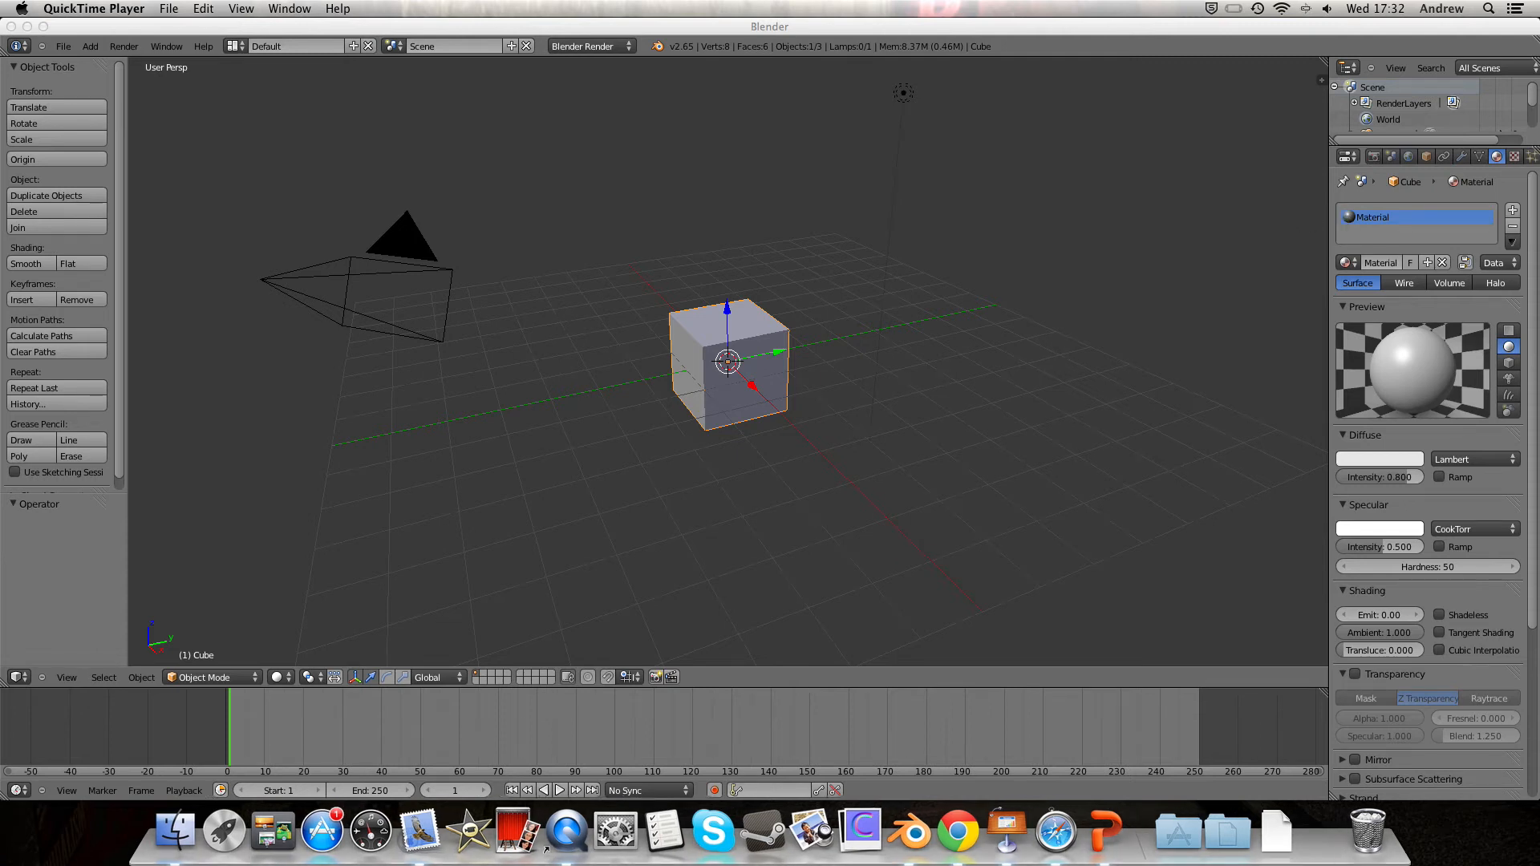
- Switch the 3D viewport to Front orthographic view and show its properties sidebar
left_click(946, 300)
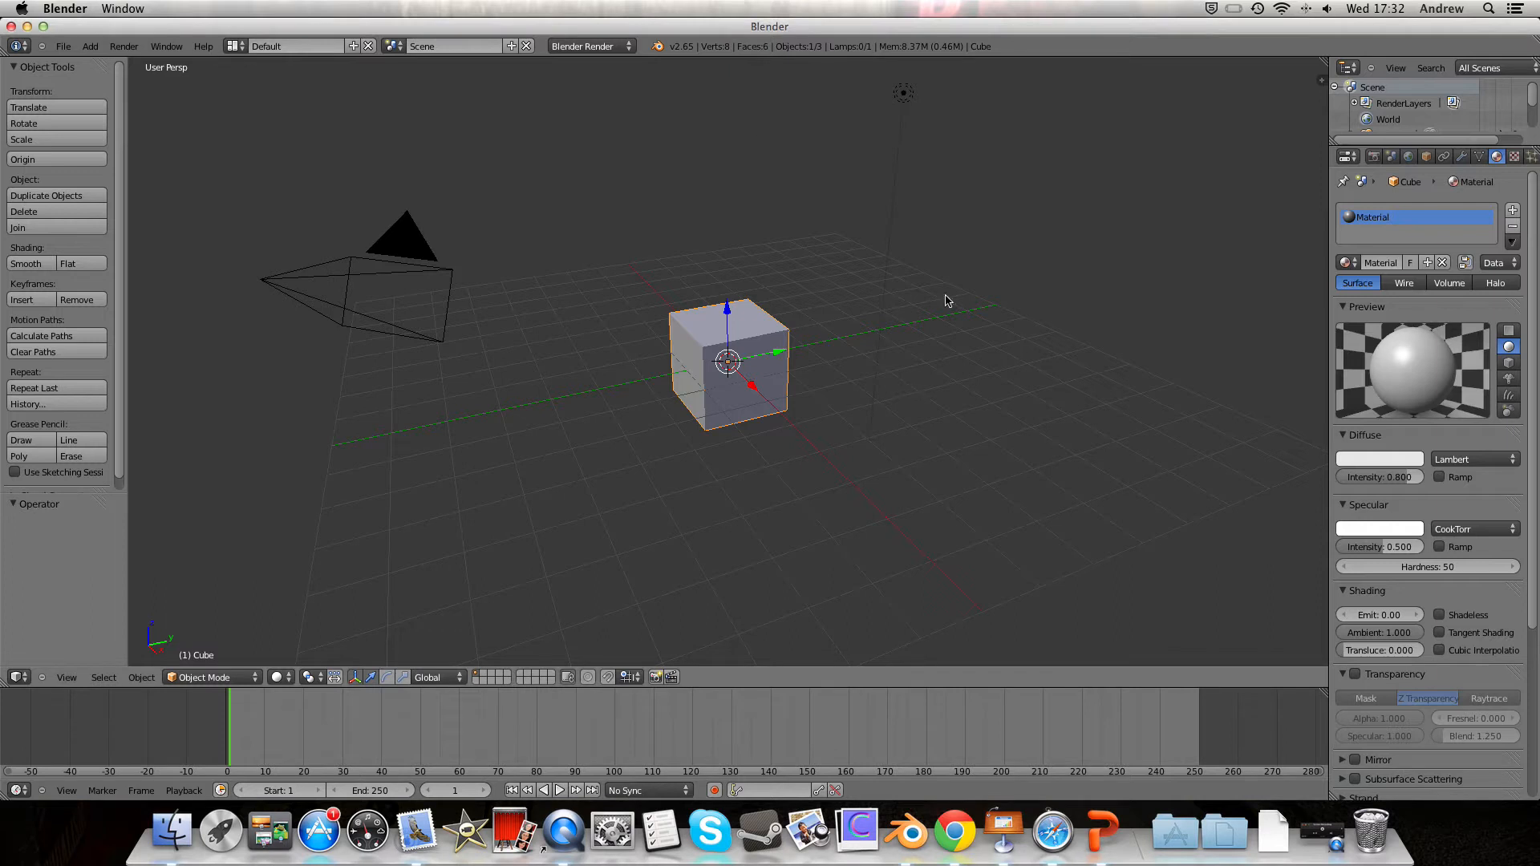
mouse_move(672, 278)
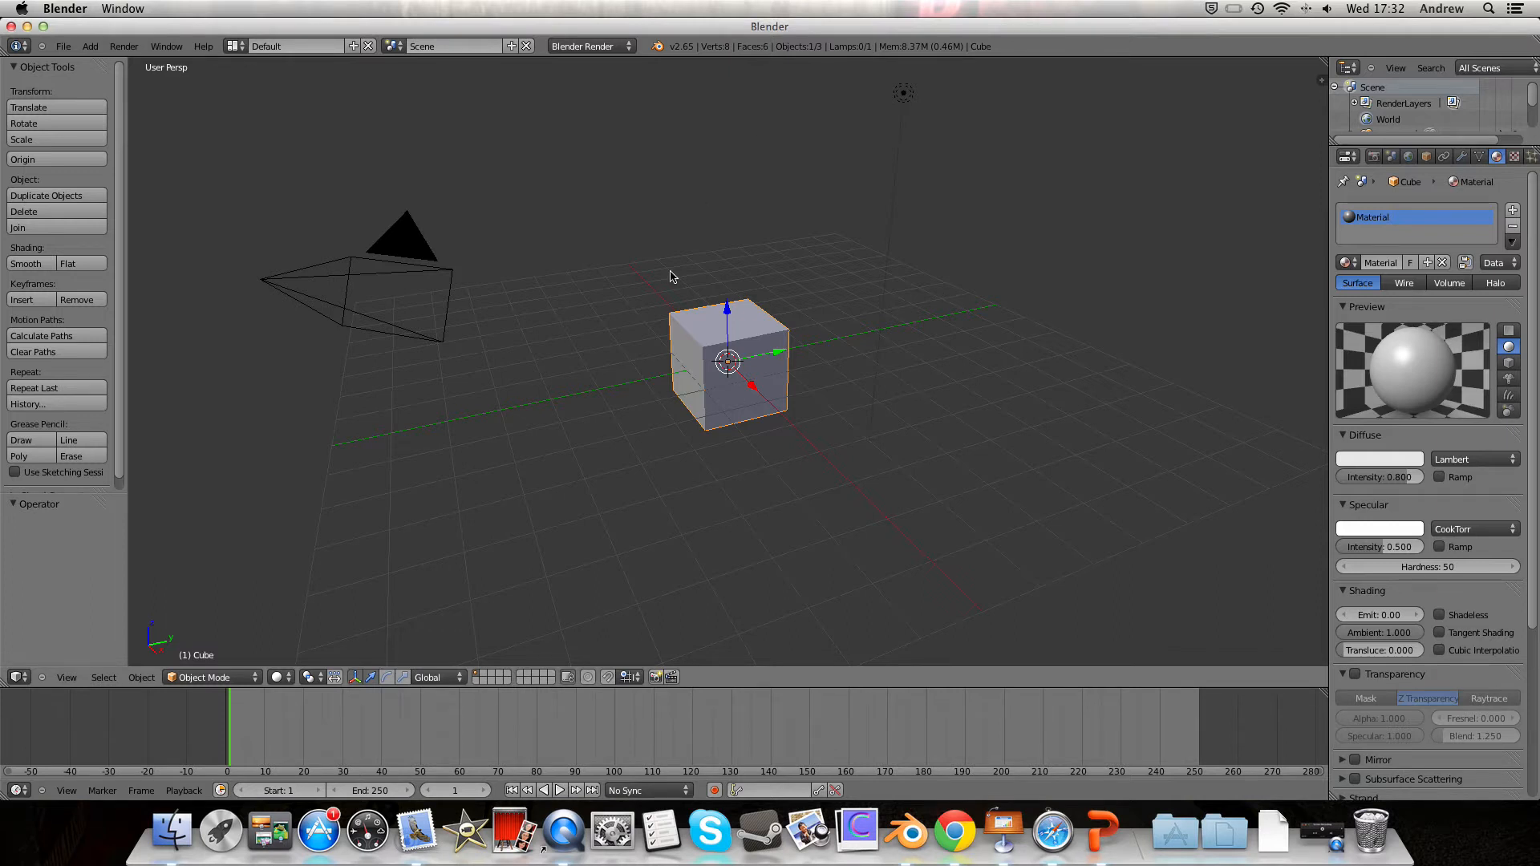
mouse_move(631, 353)
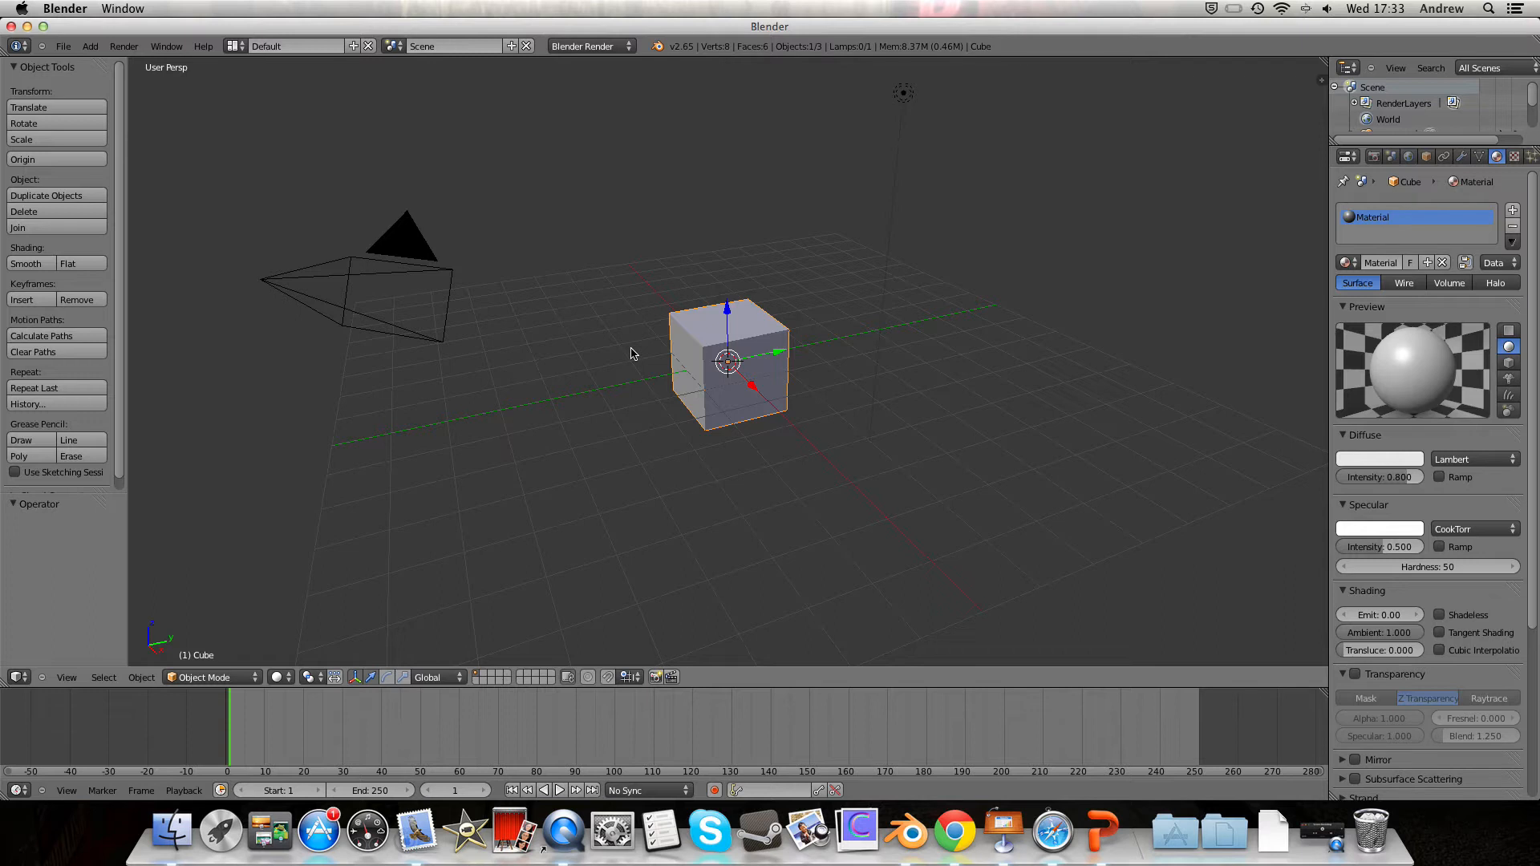
mouse_move(605, 323)
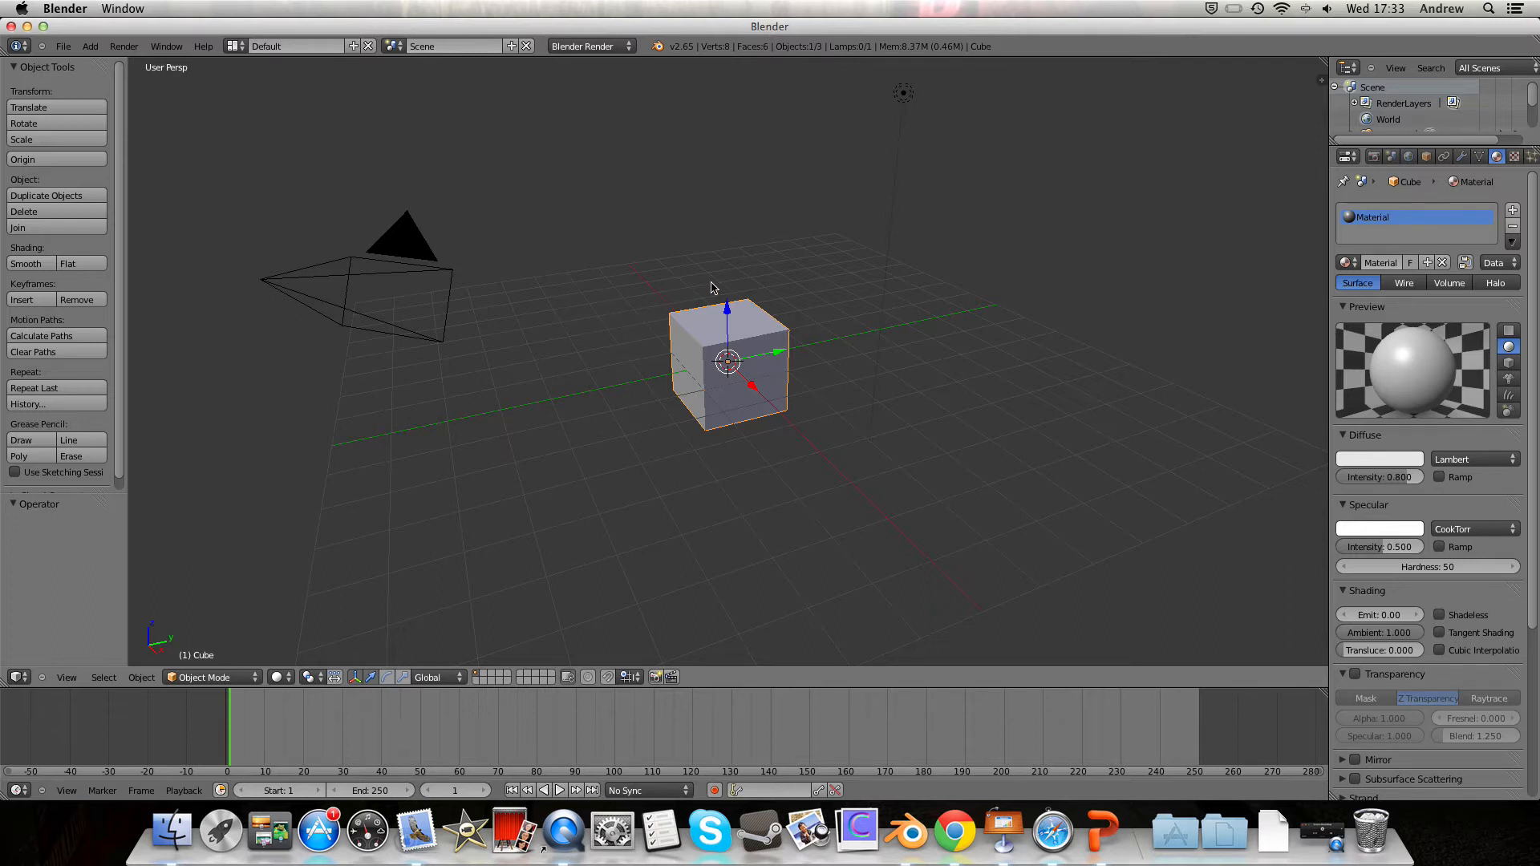
mouse_move(815, 273)
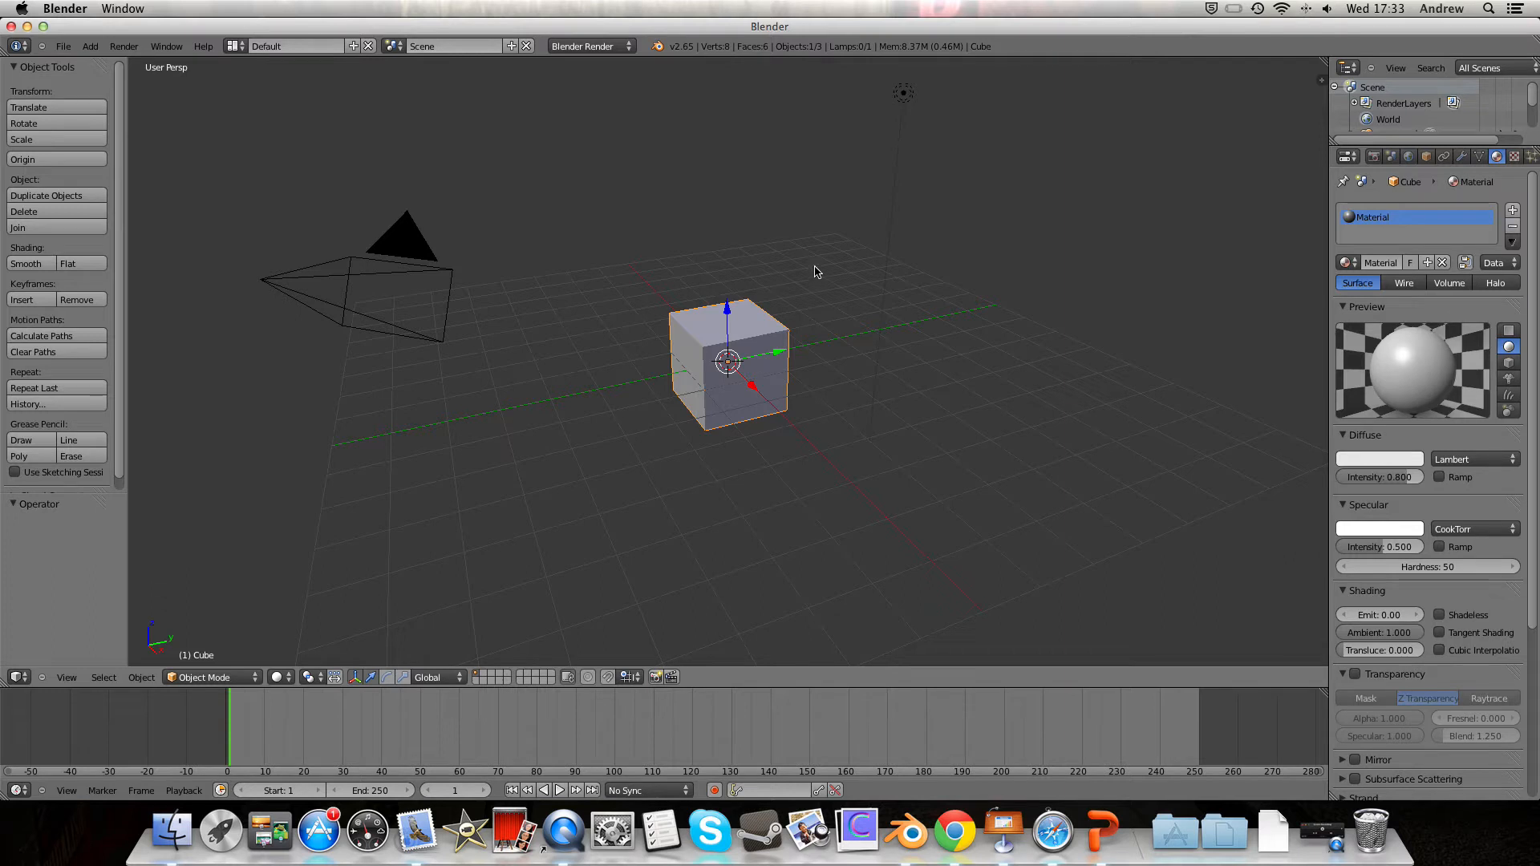
mouse_move(674, 383)
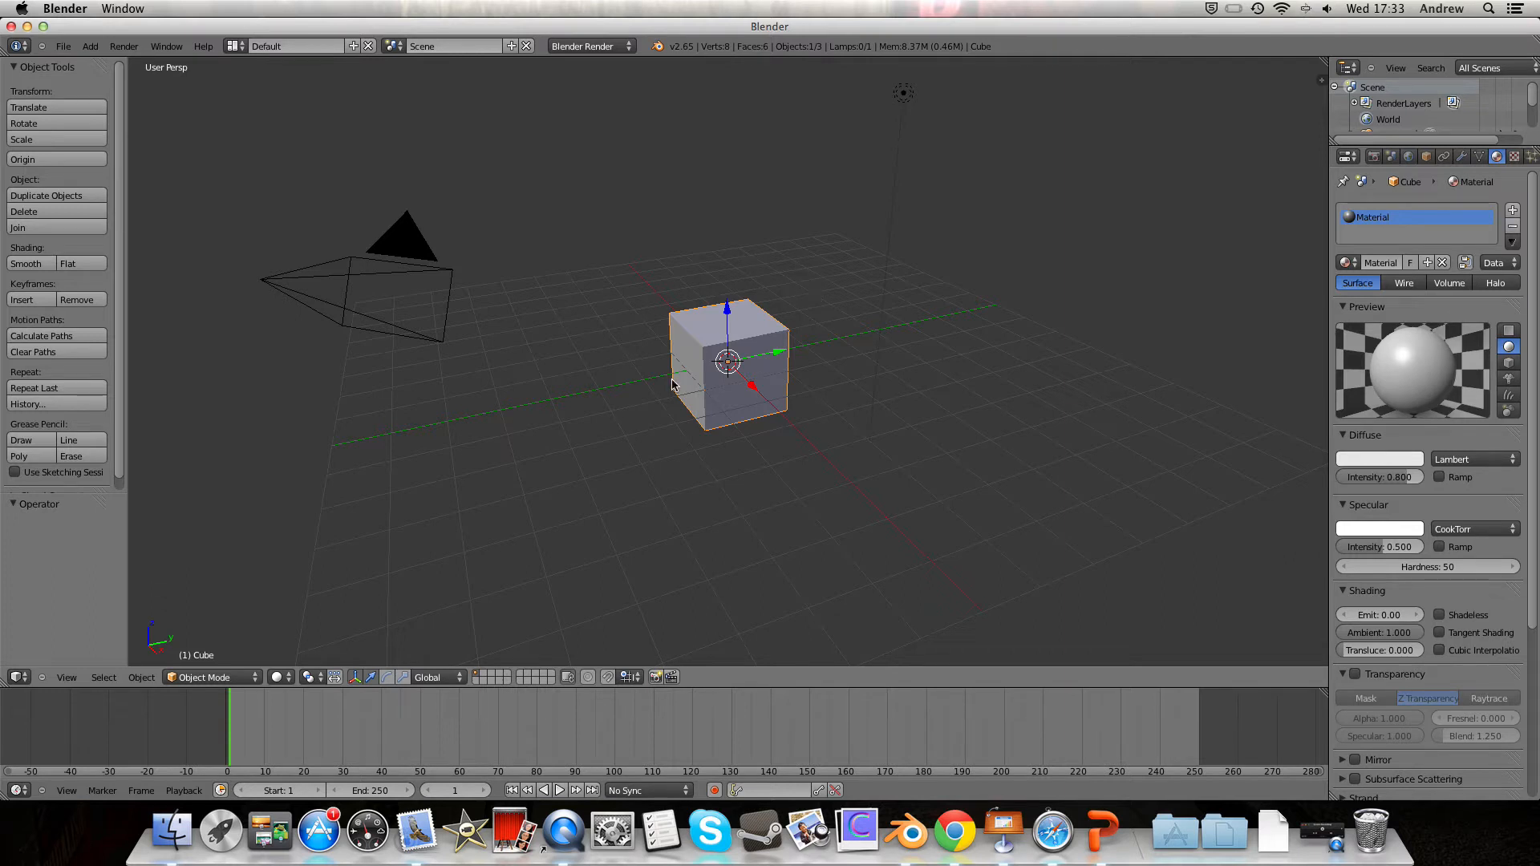
mouse_move(776, 278)
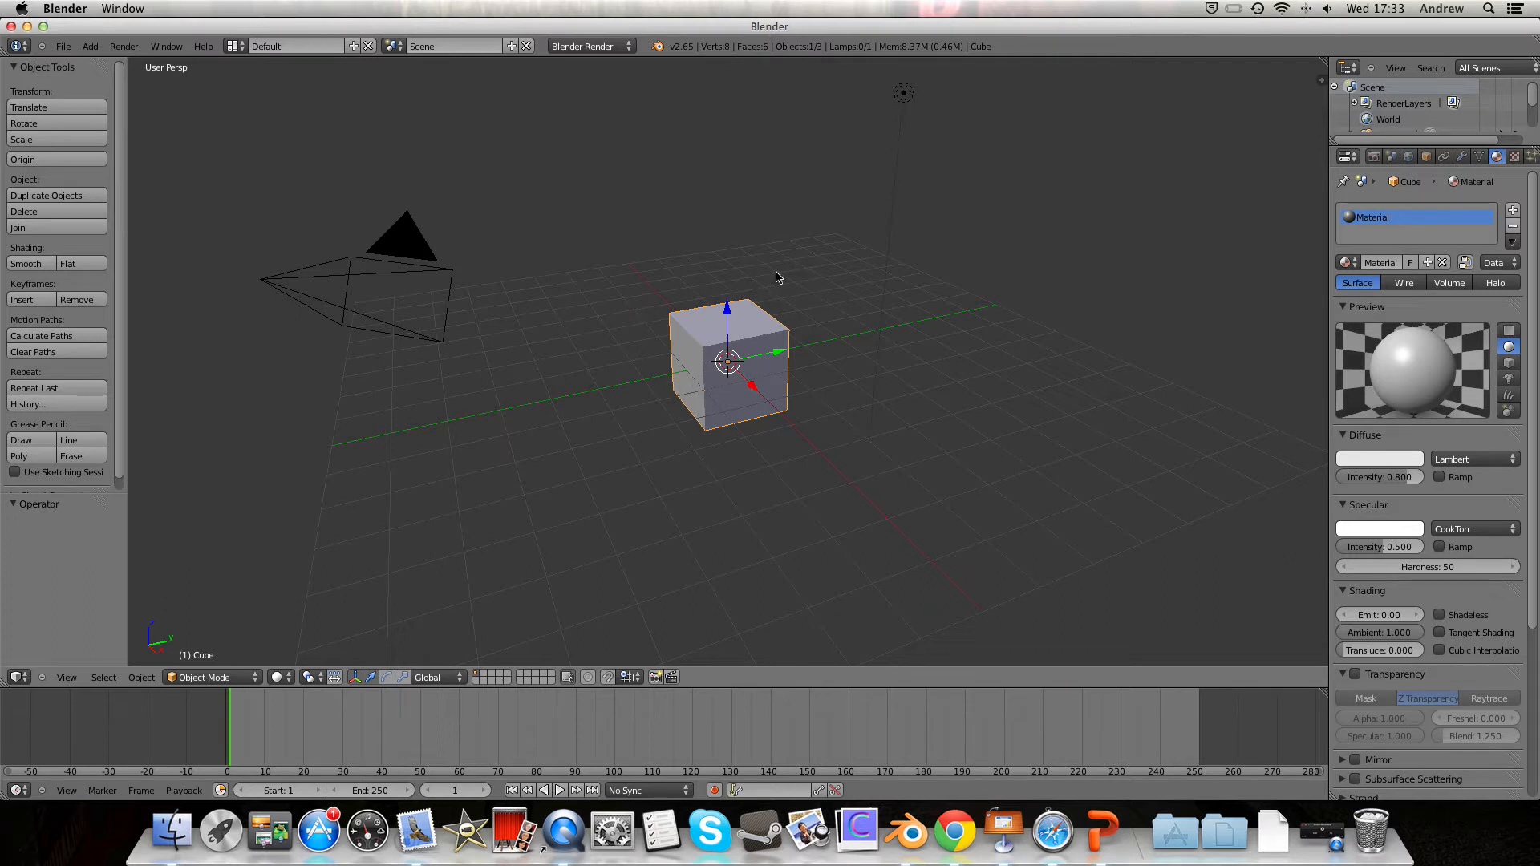
mouse_move(839, 272)
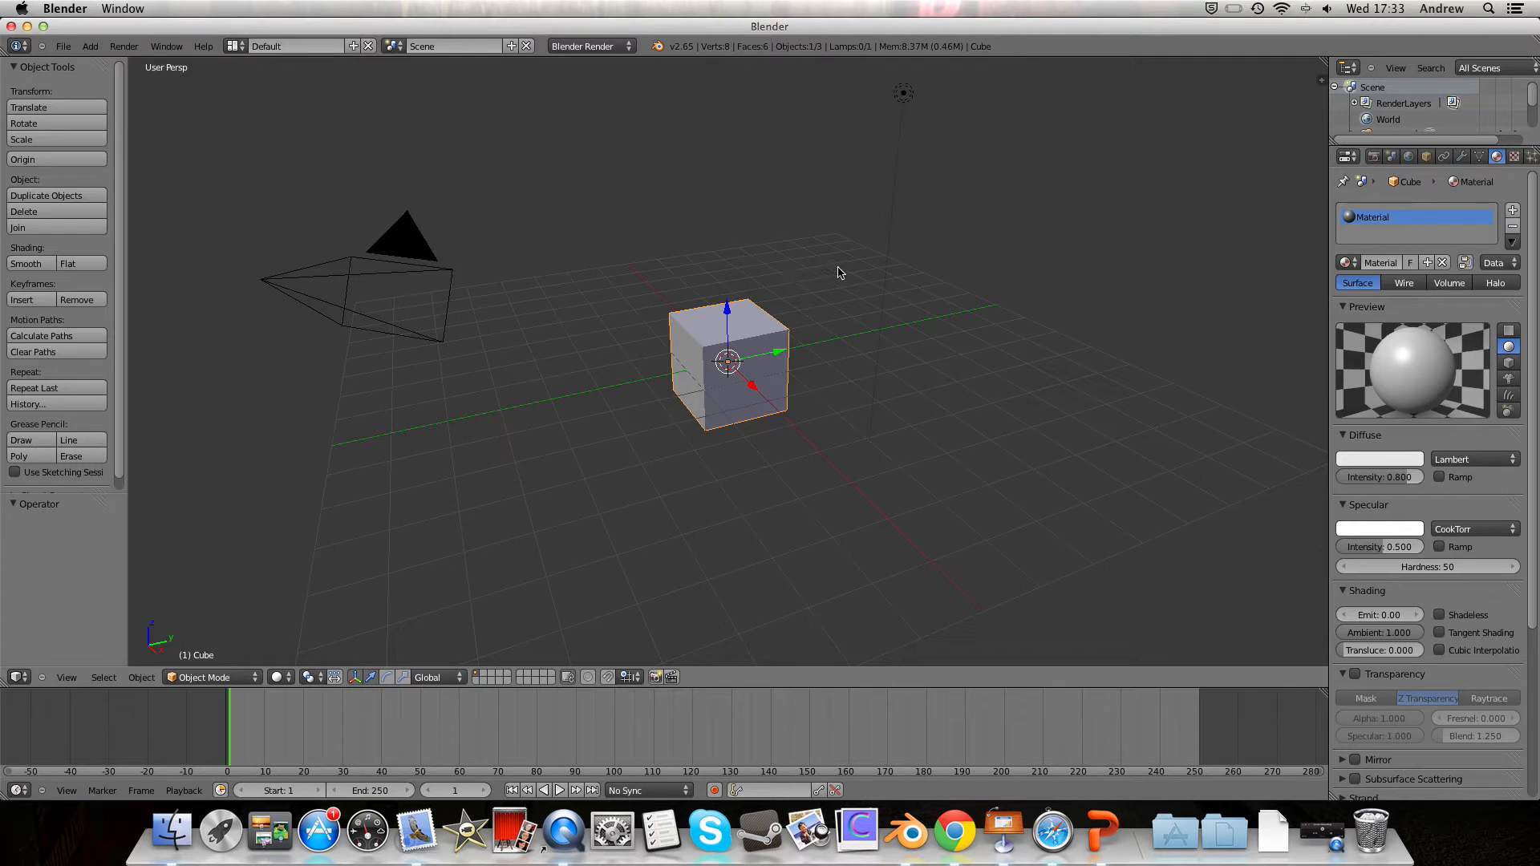
mouse_move(825, 253)
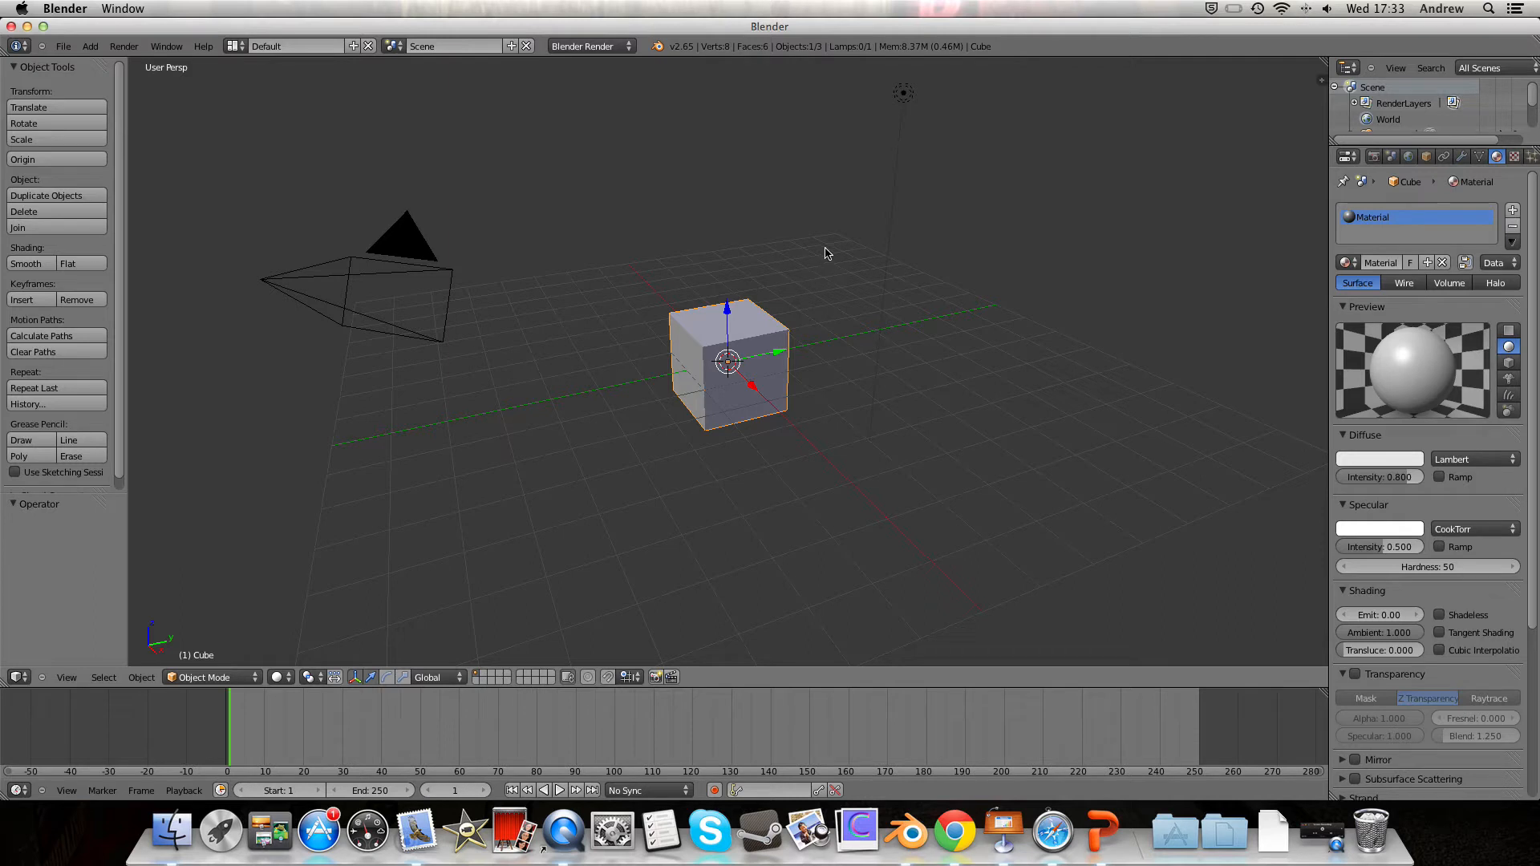
mouse_move(840, 308)
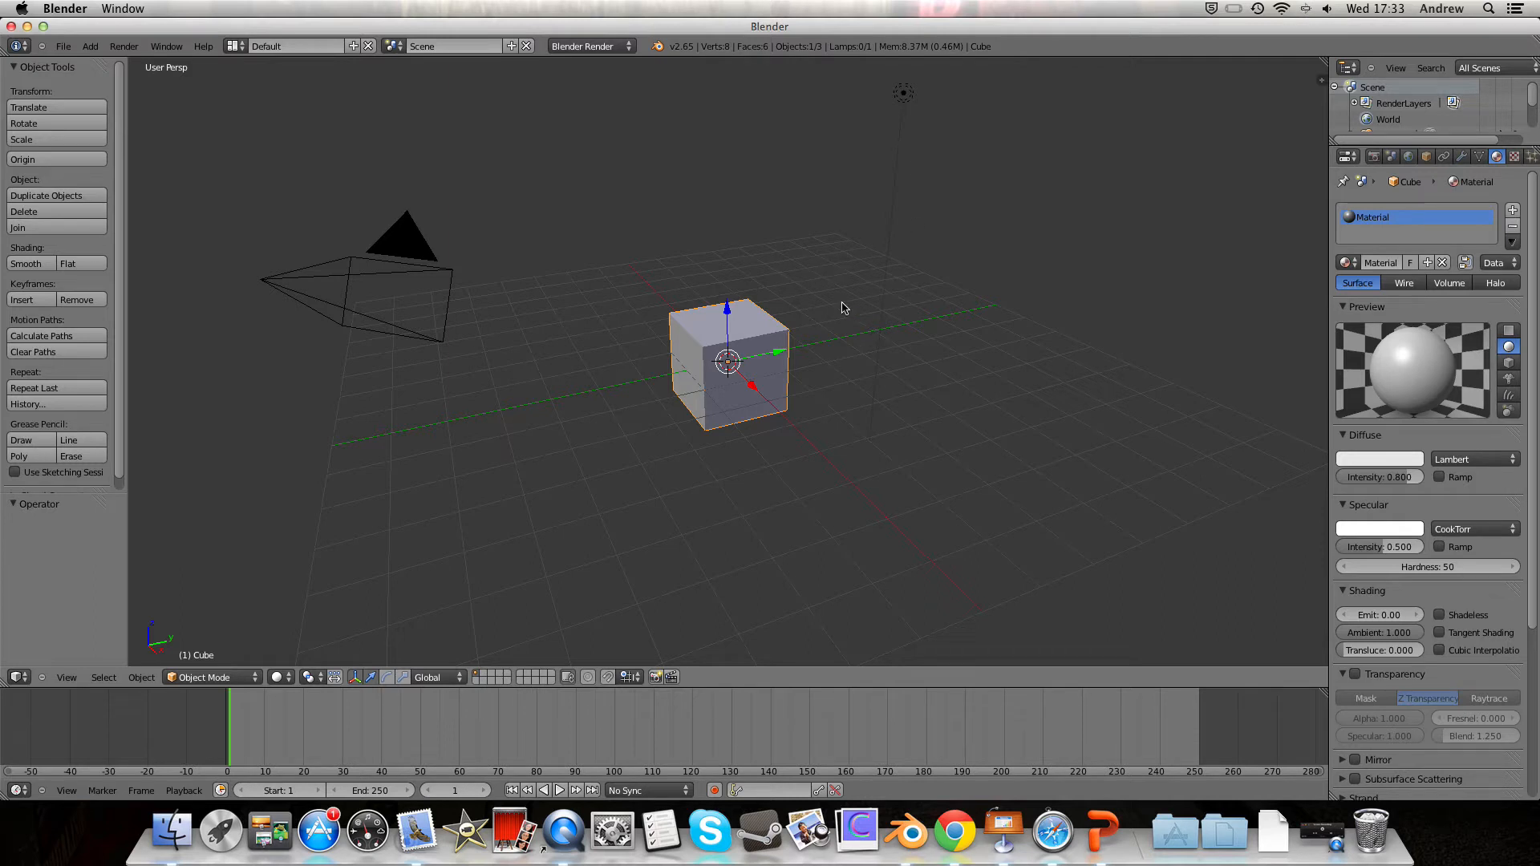
mouse_move(763, 238)
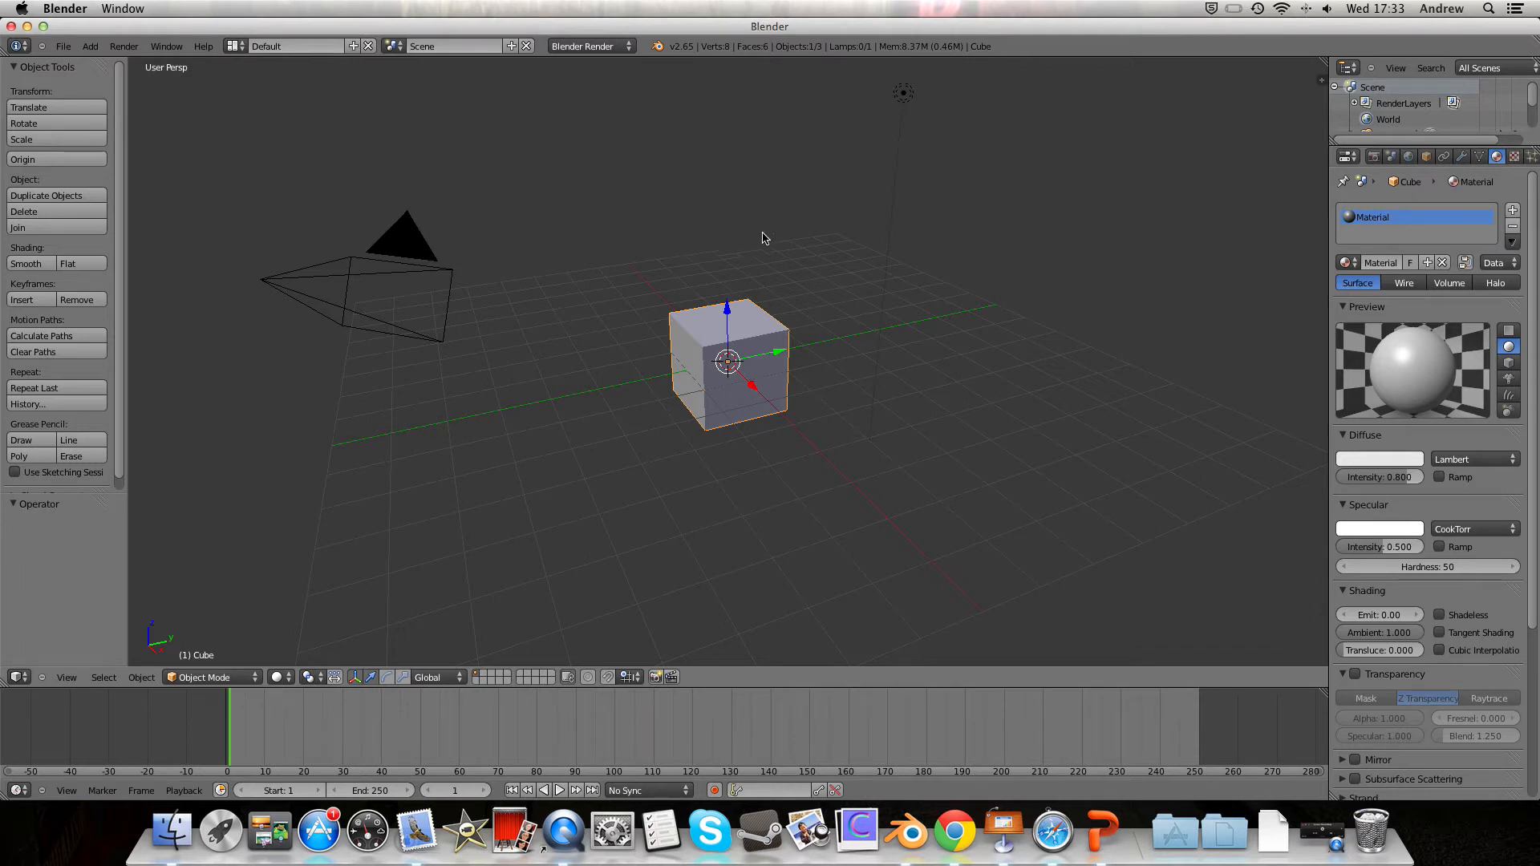
mouse_move(756, 348)
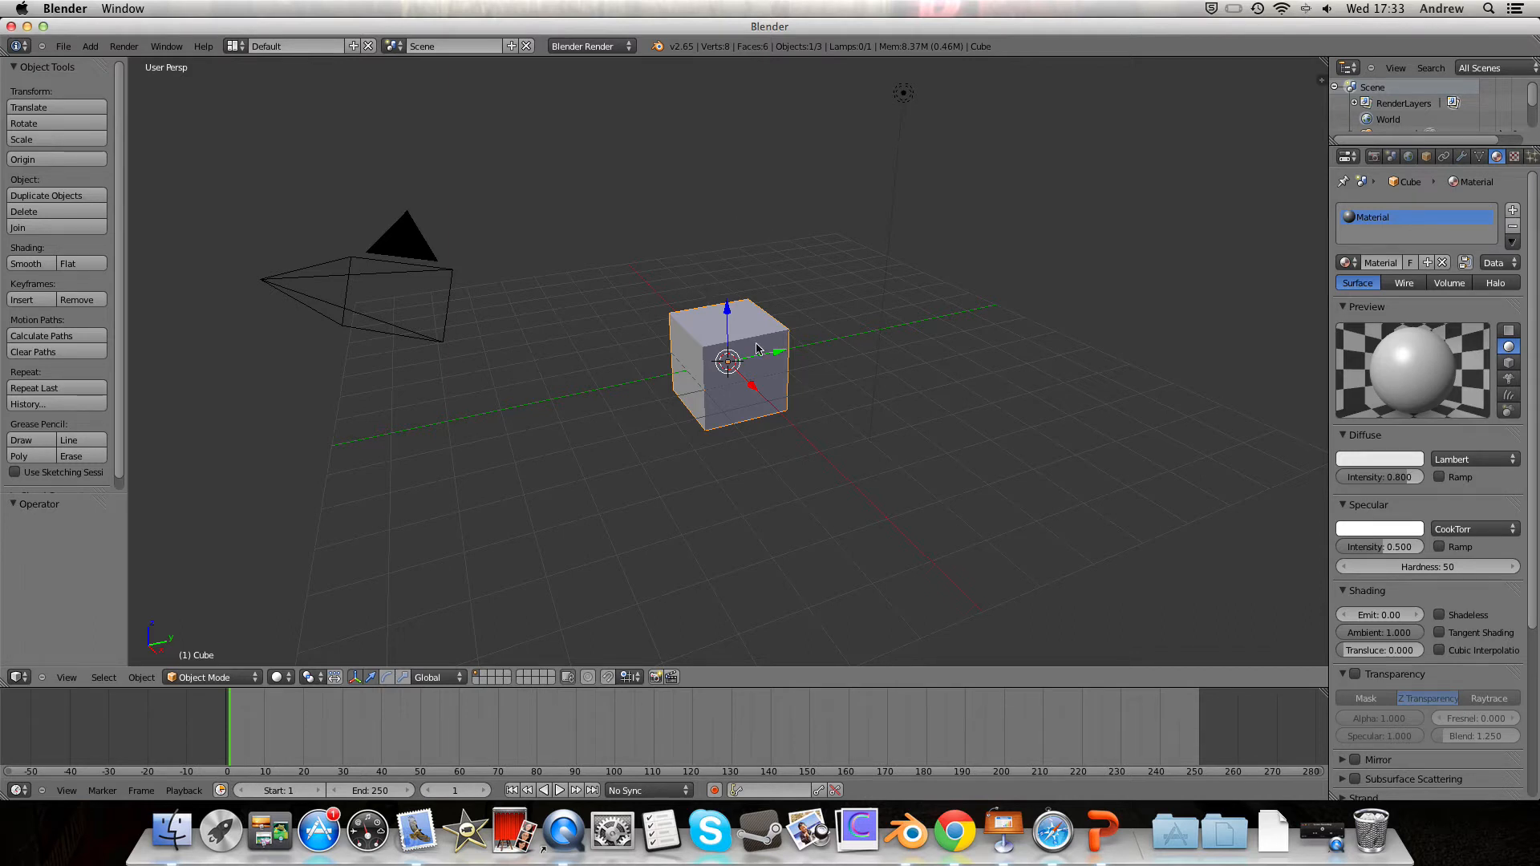
mouse_move(753, 339)
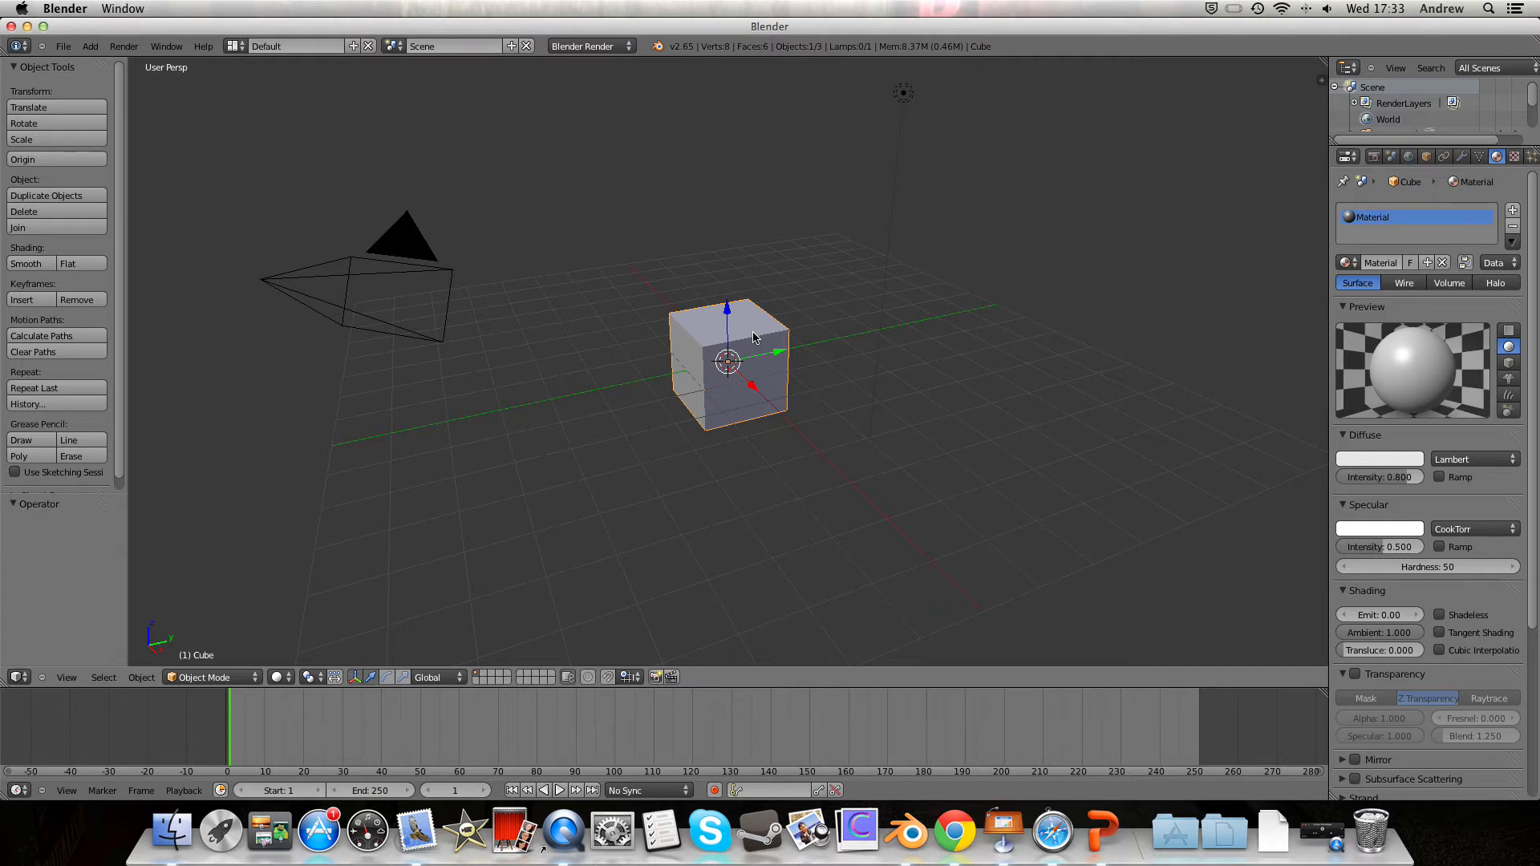
key("1")
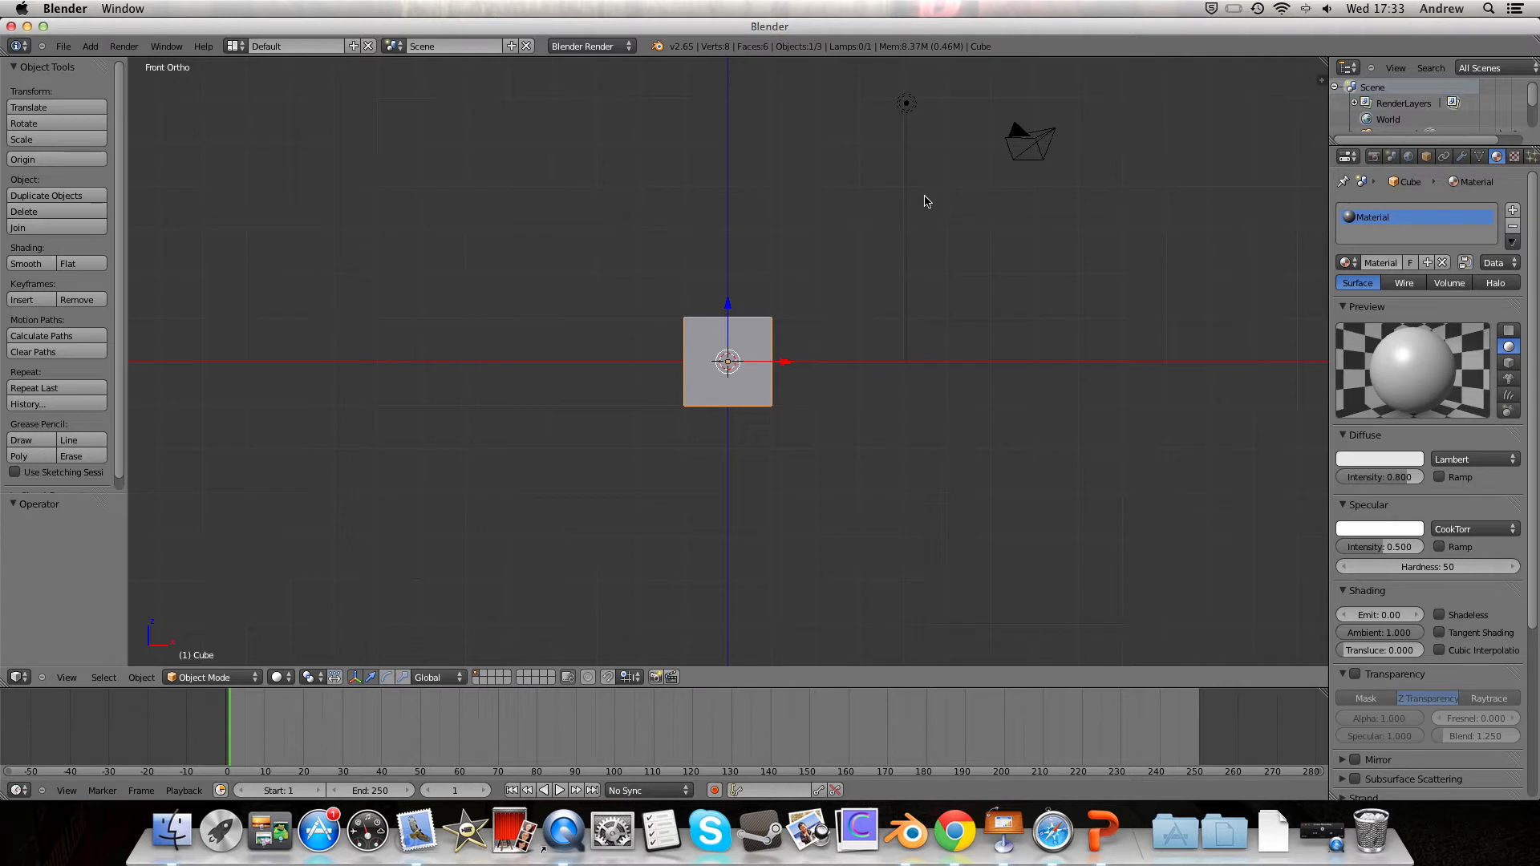
mouse_move(858, 442)
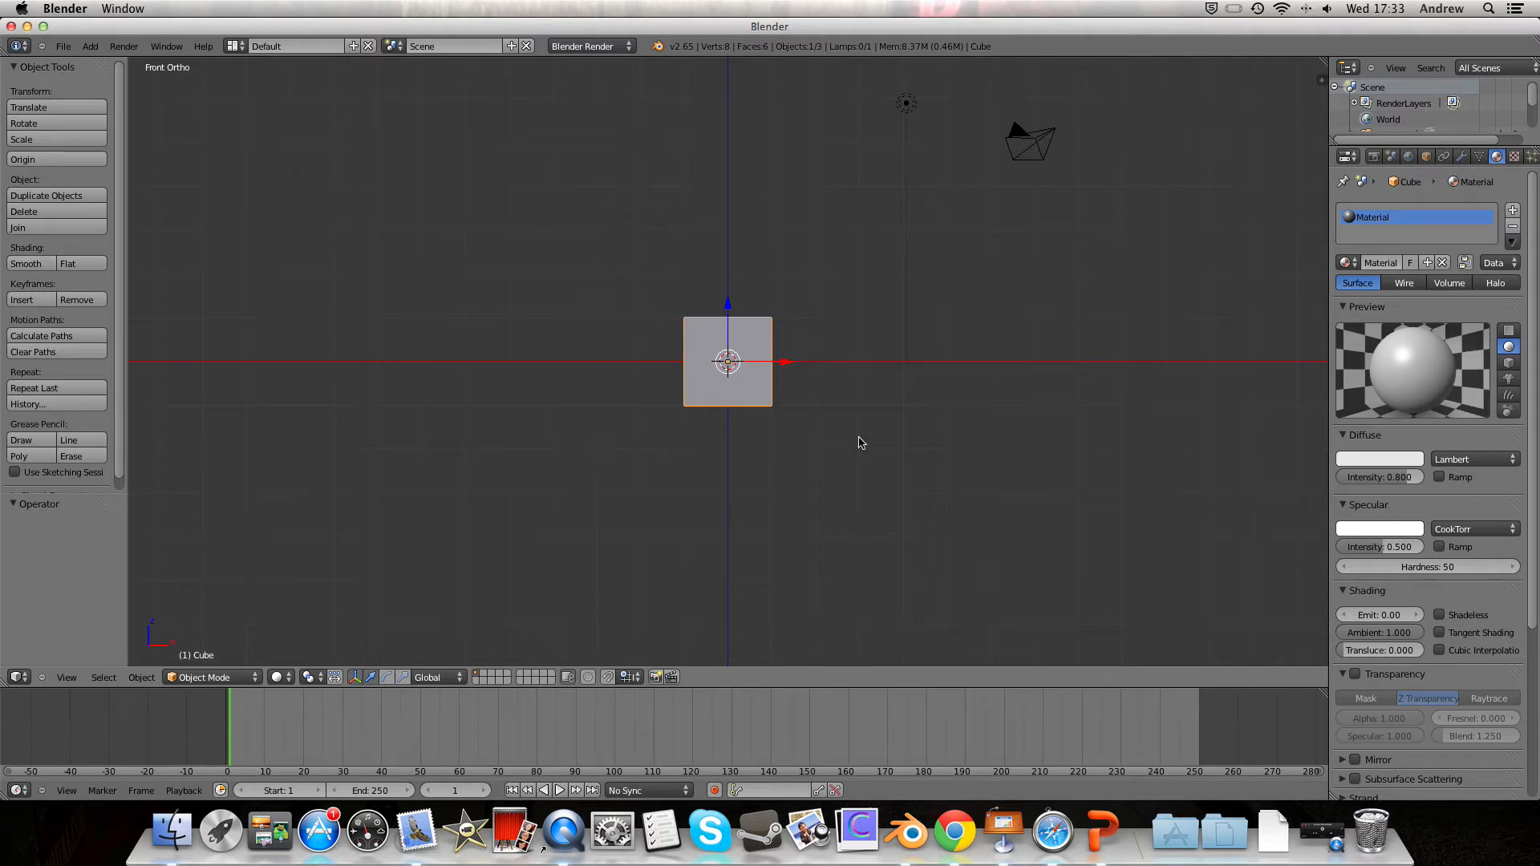
mouse_move(758, 308)
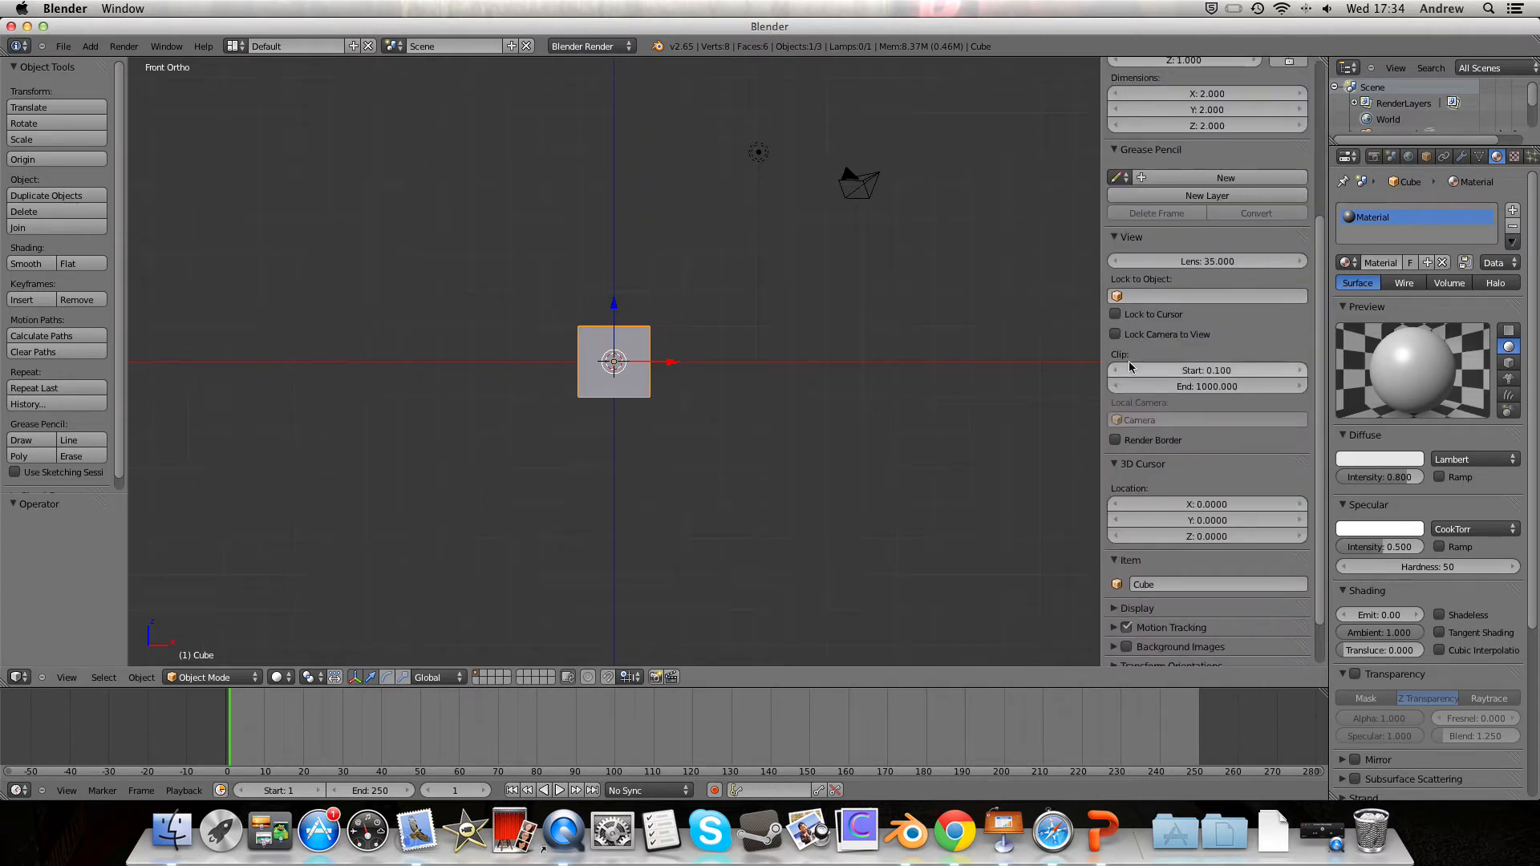
- Collapse every sidebar panel, leaving only Background Images expanded
scroll("down", 3)
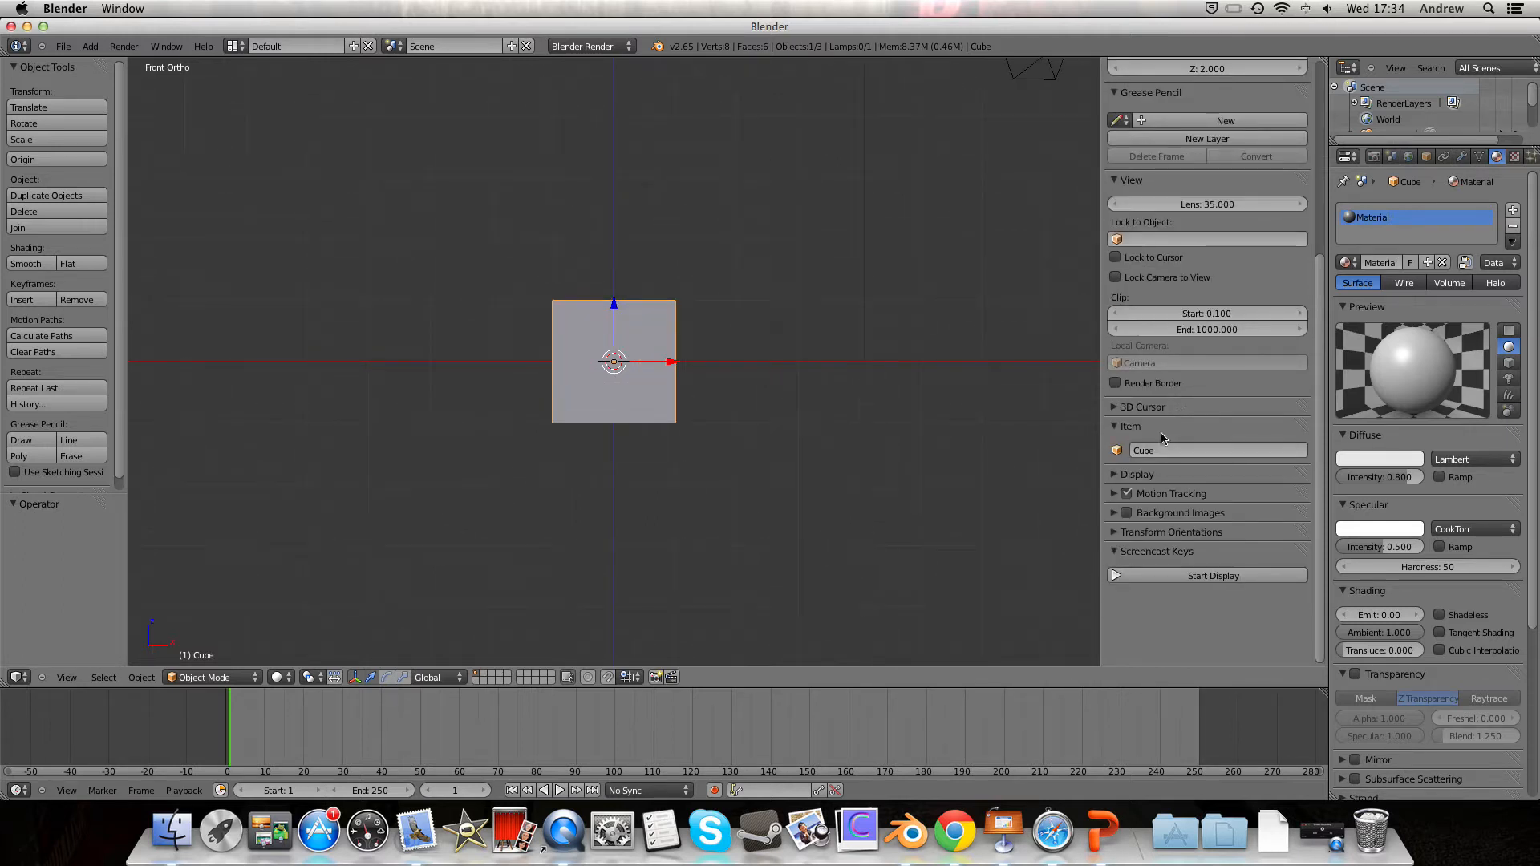
left_click(1129, 68)
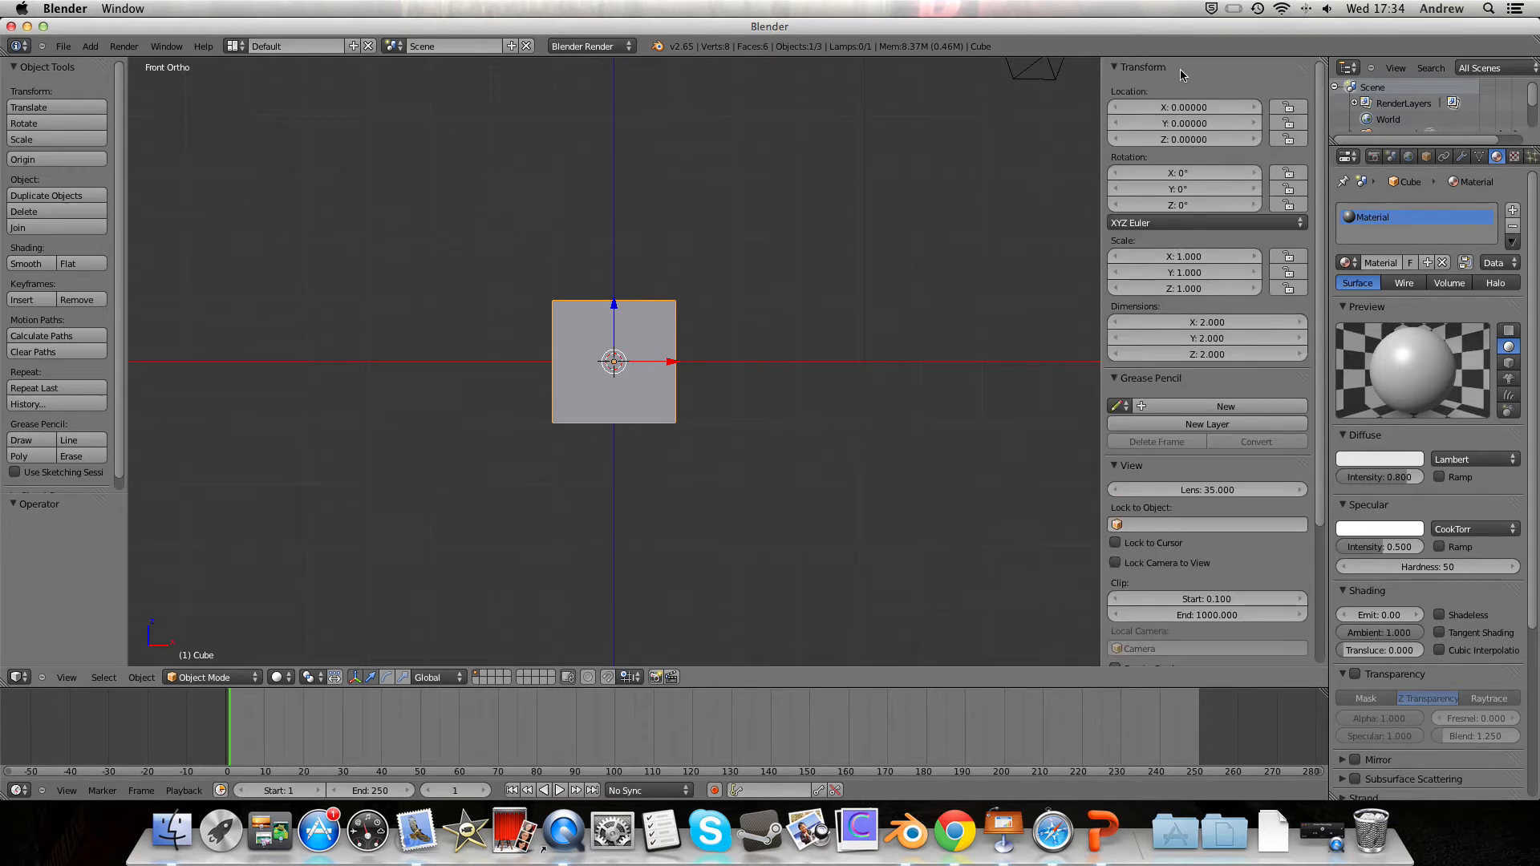
left_click(1142, 67)
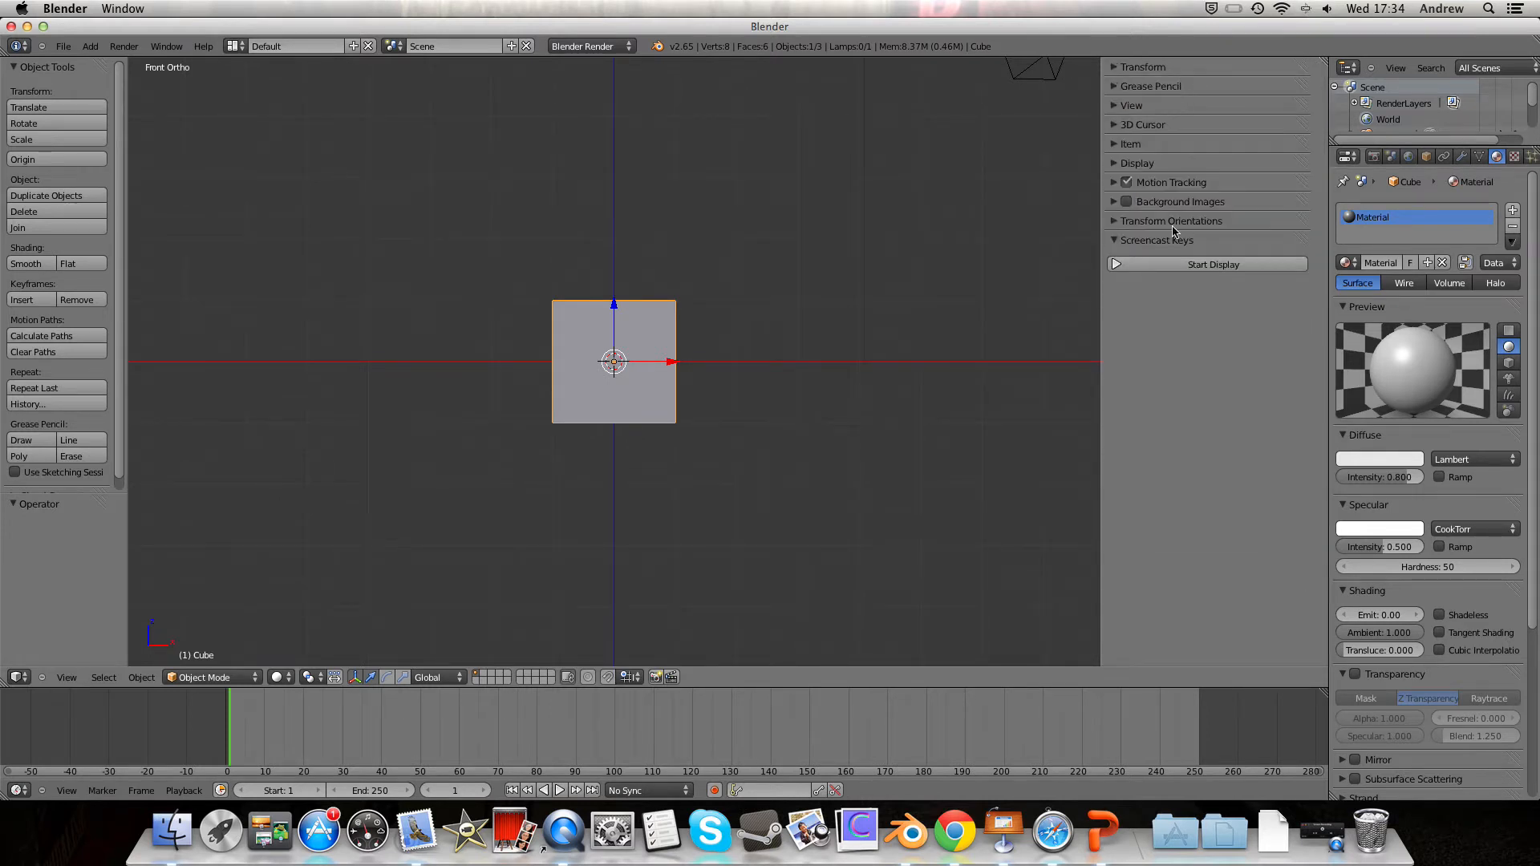
left_click(1179, 202)
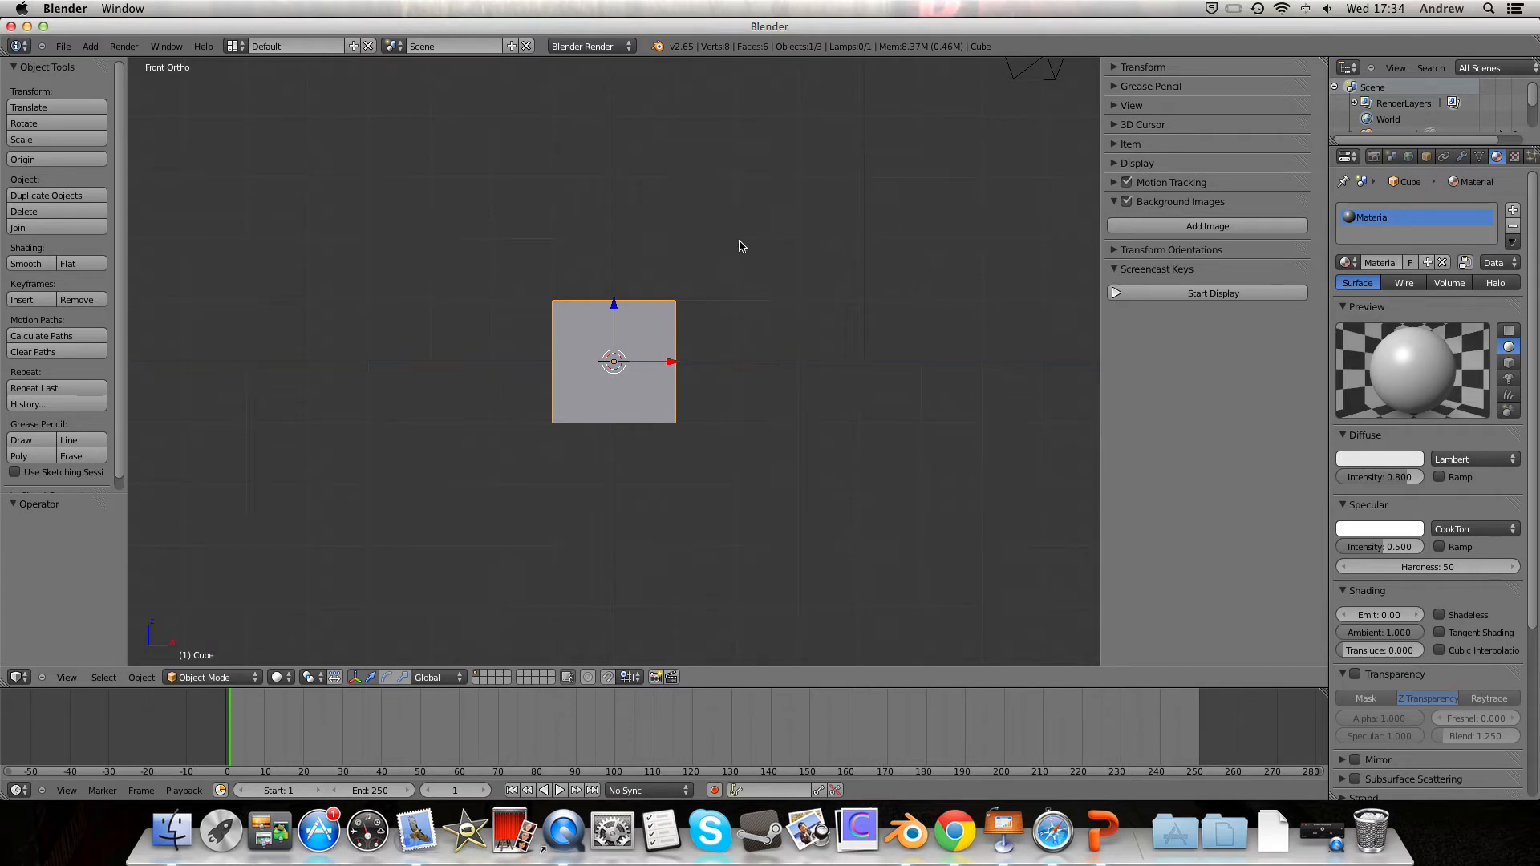
mouse_move(1206, 224)
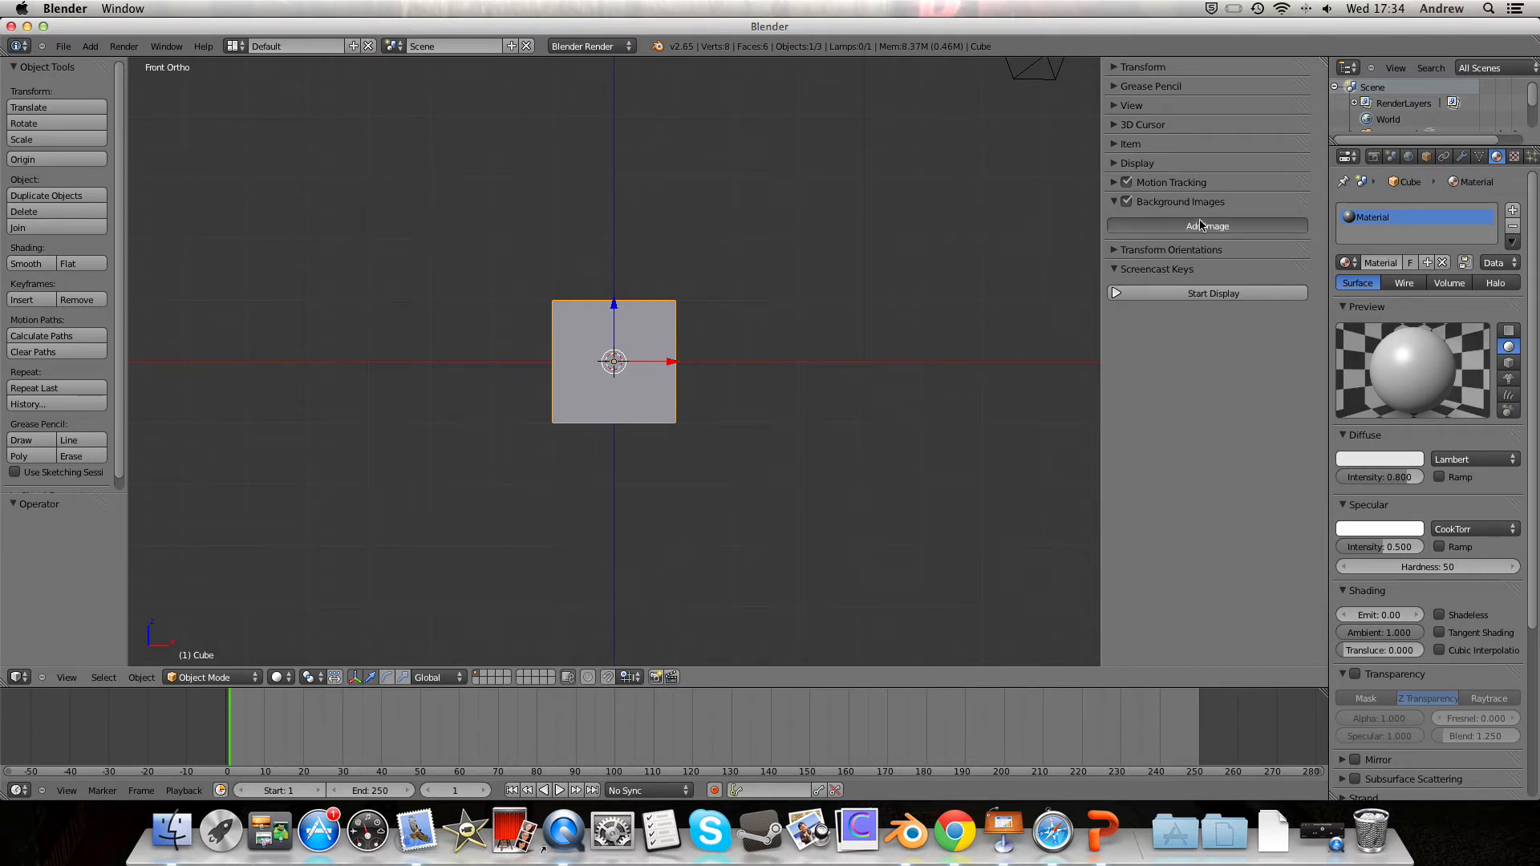
- Add a background image slot, cancel the Movie Clip browser and set its source back to Image
left_click(1206, 225)
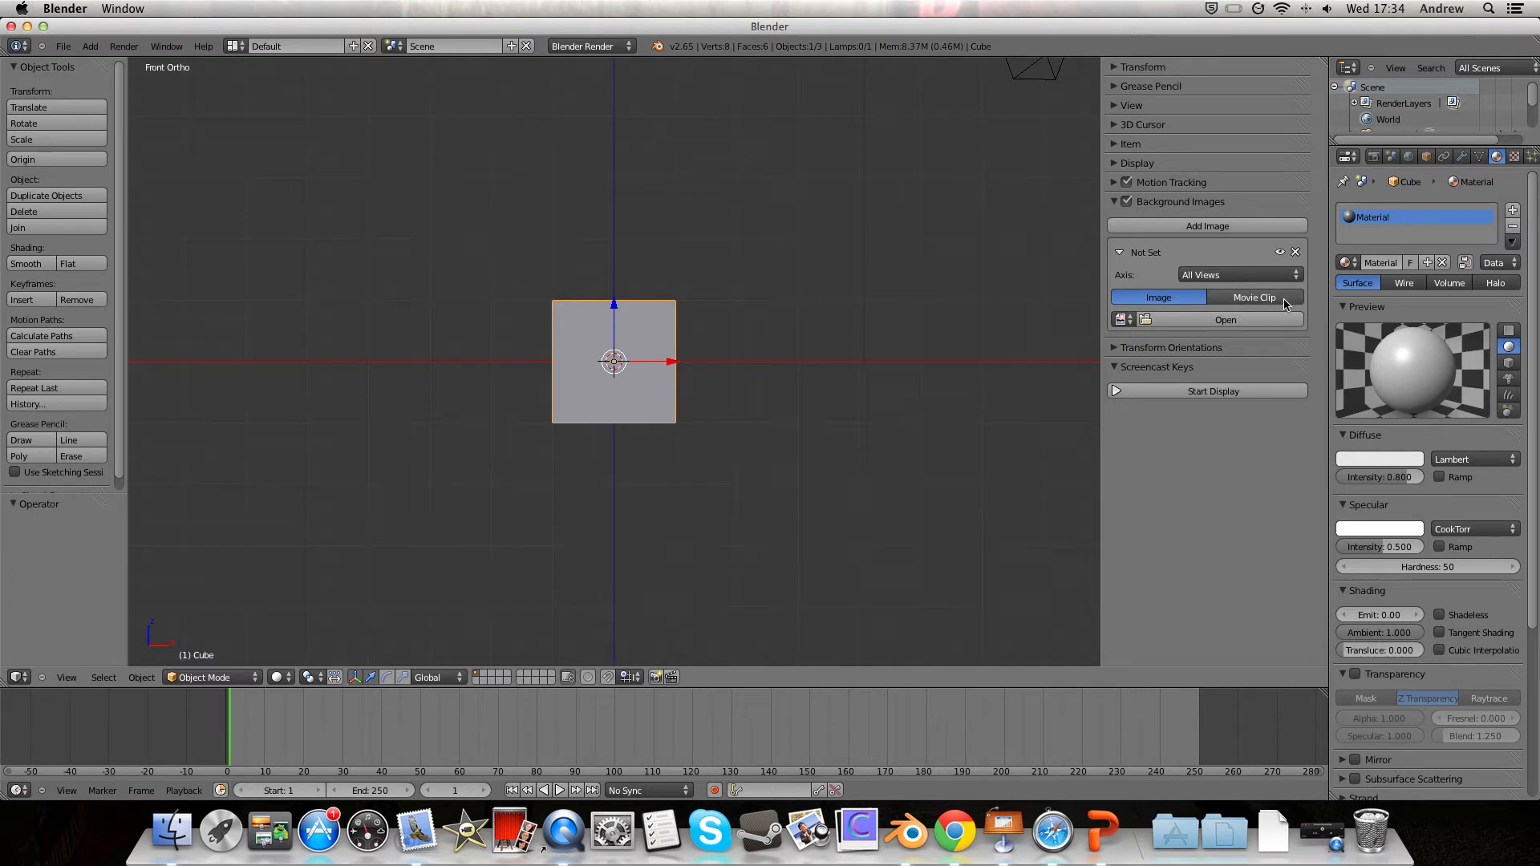
left_click(1252, 297)
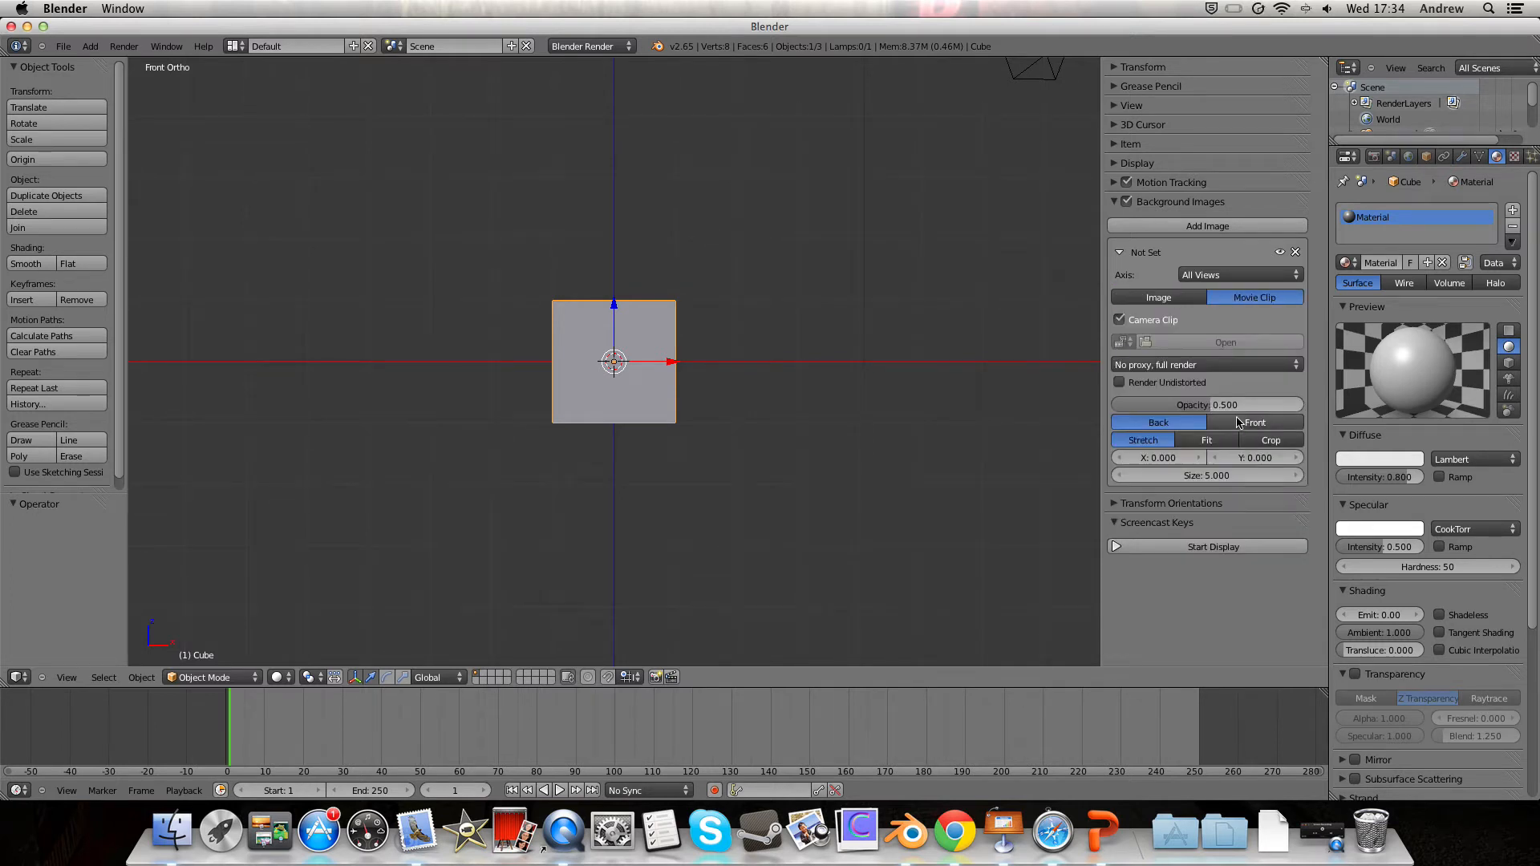
left_click(1224, 341)
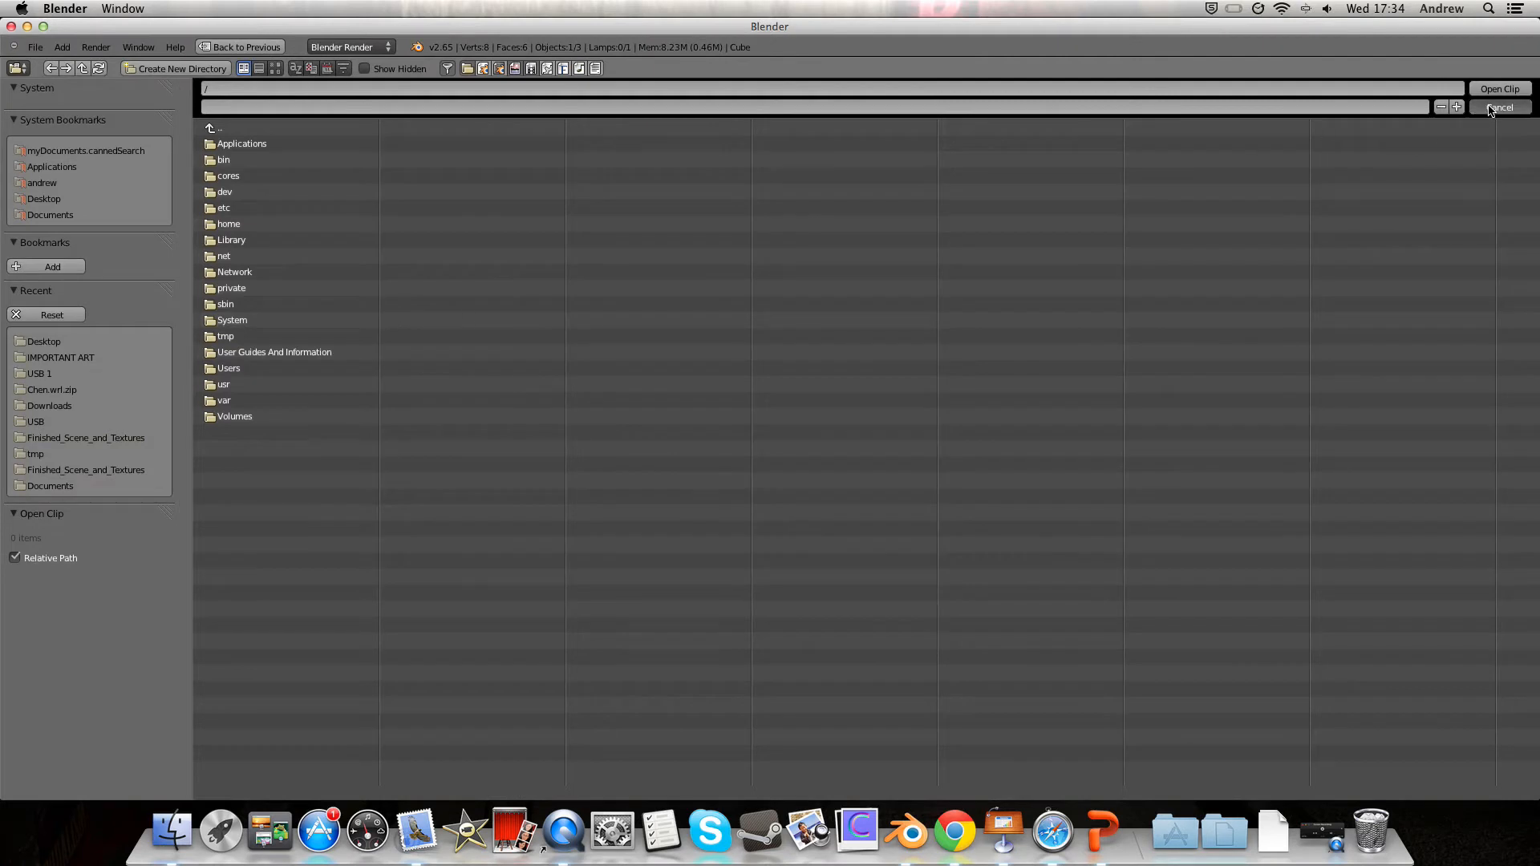
left_click(1498, 107)
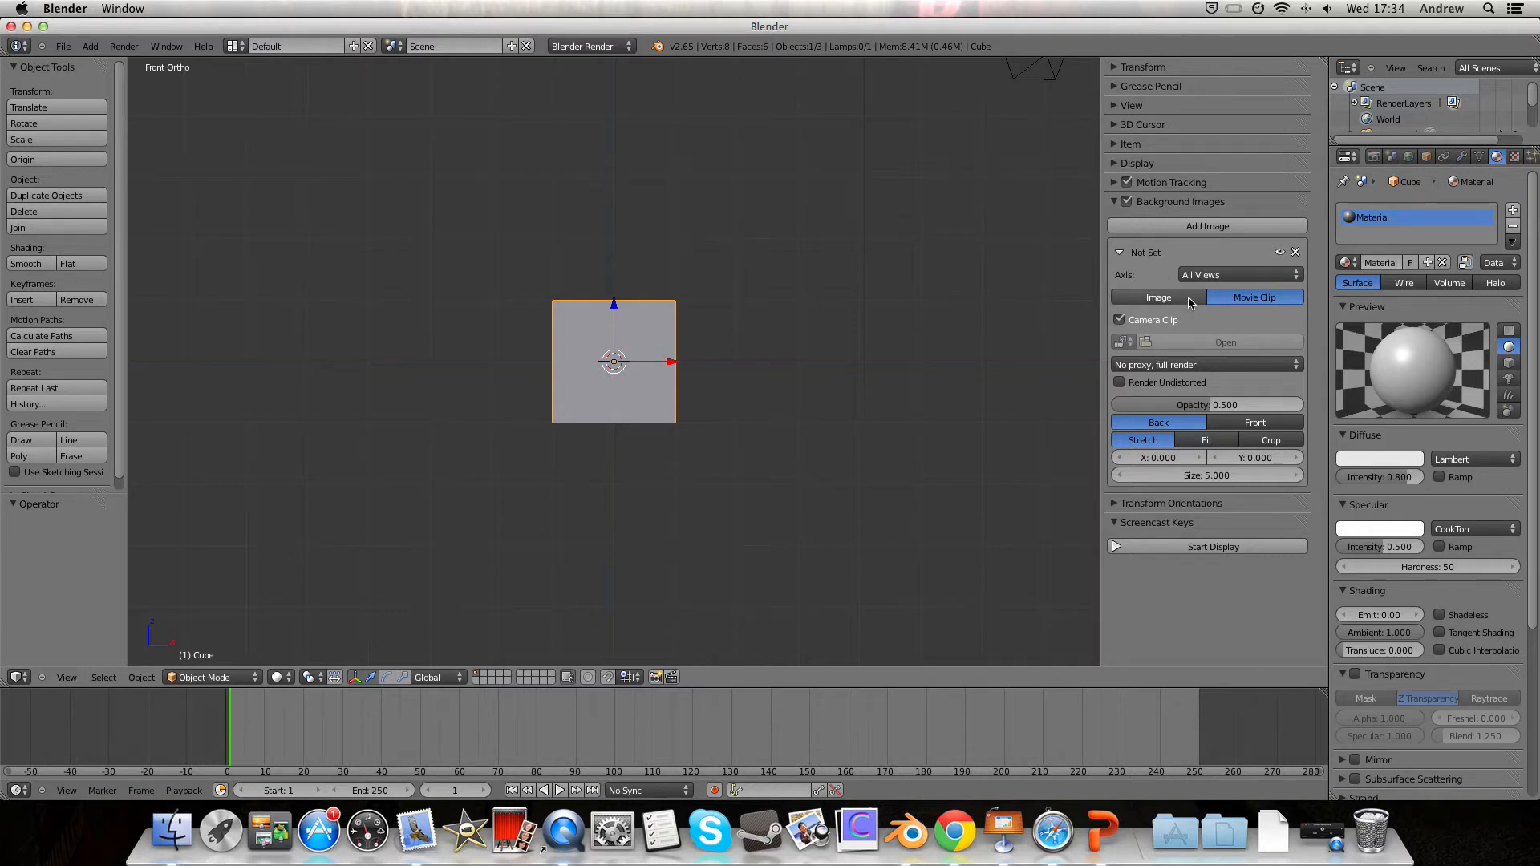
left_click(1157, 297)
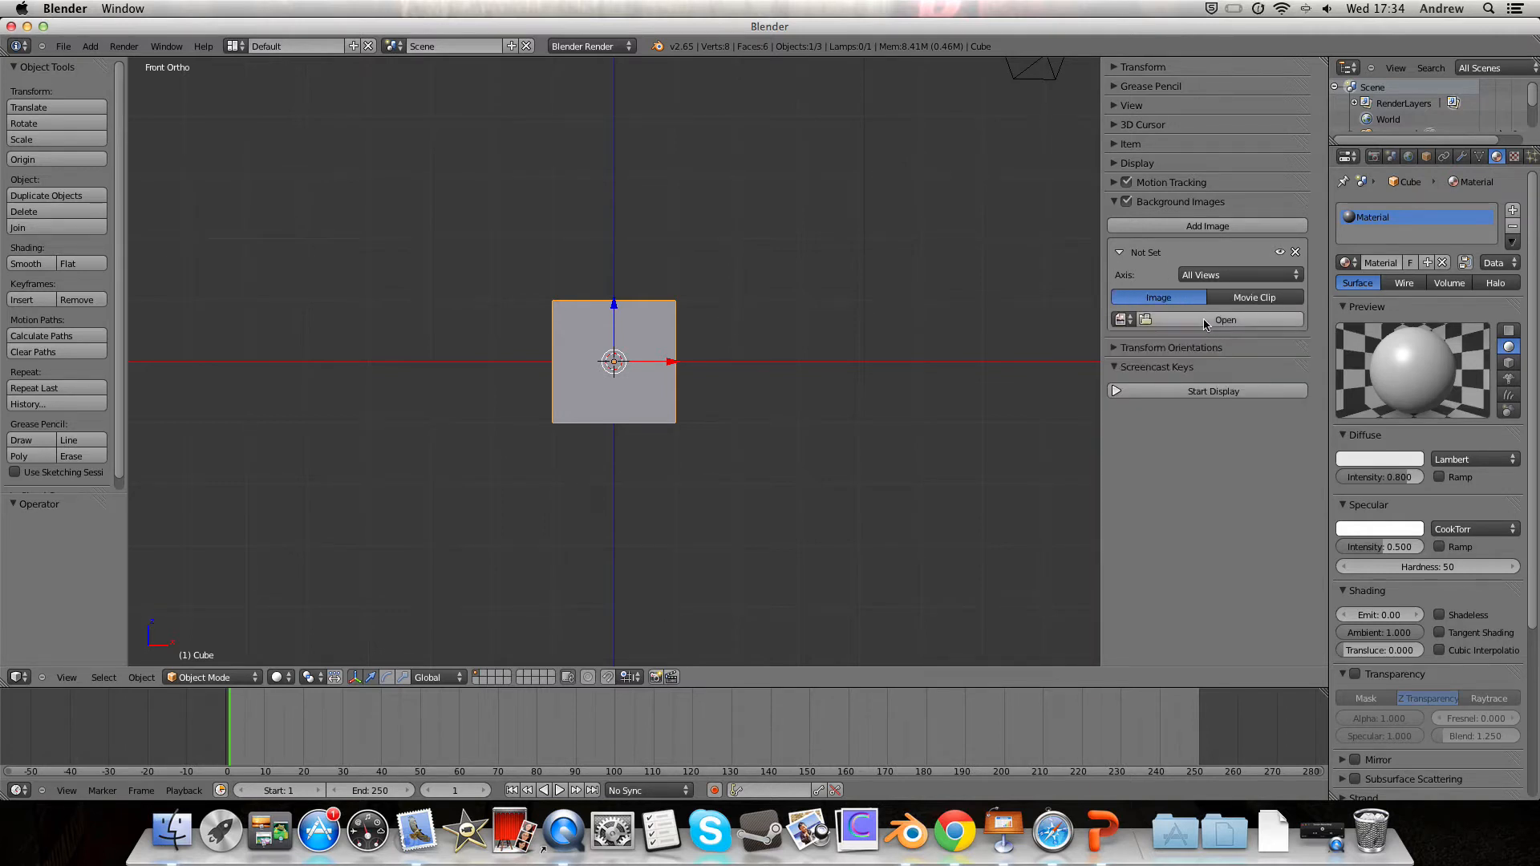
- Load fruit.png from the Desktop into the background image slot
left_click(1224, 319)
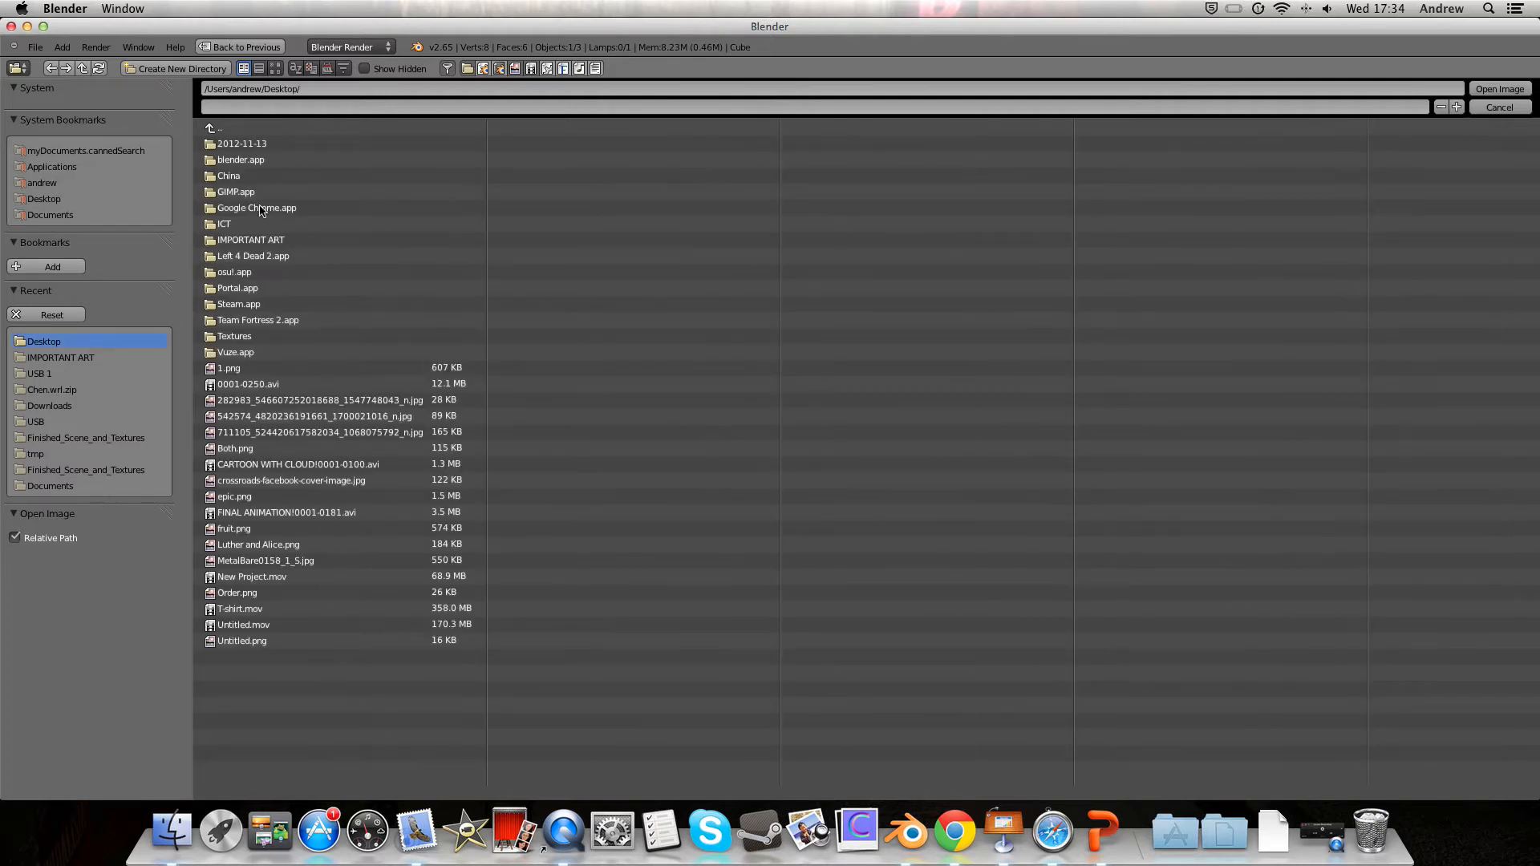
left_click(234, 527)
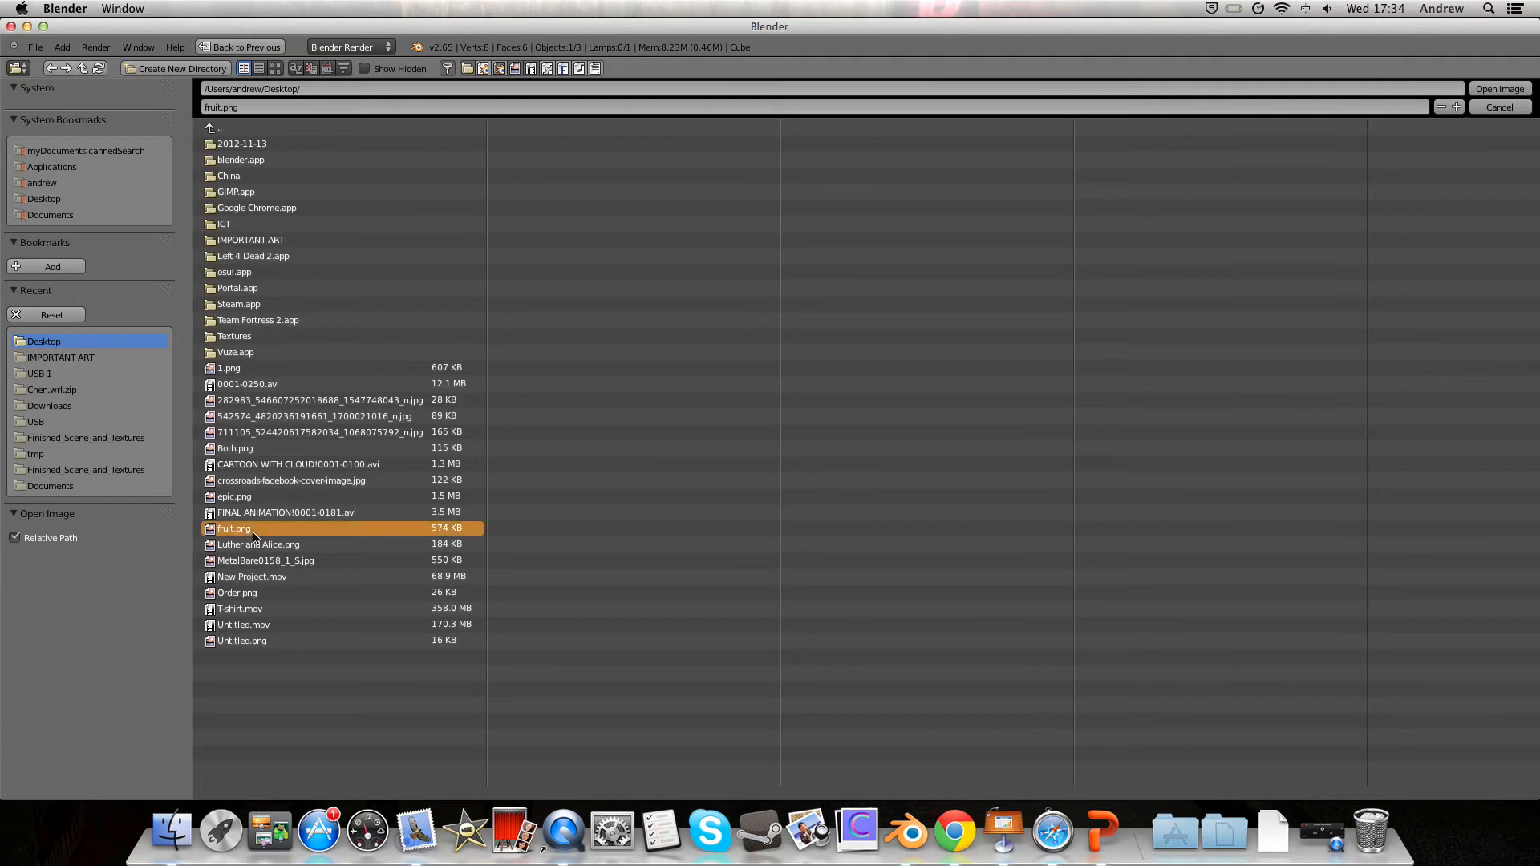
left_click(1497, 88)
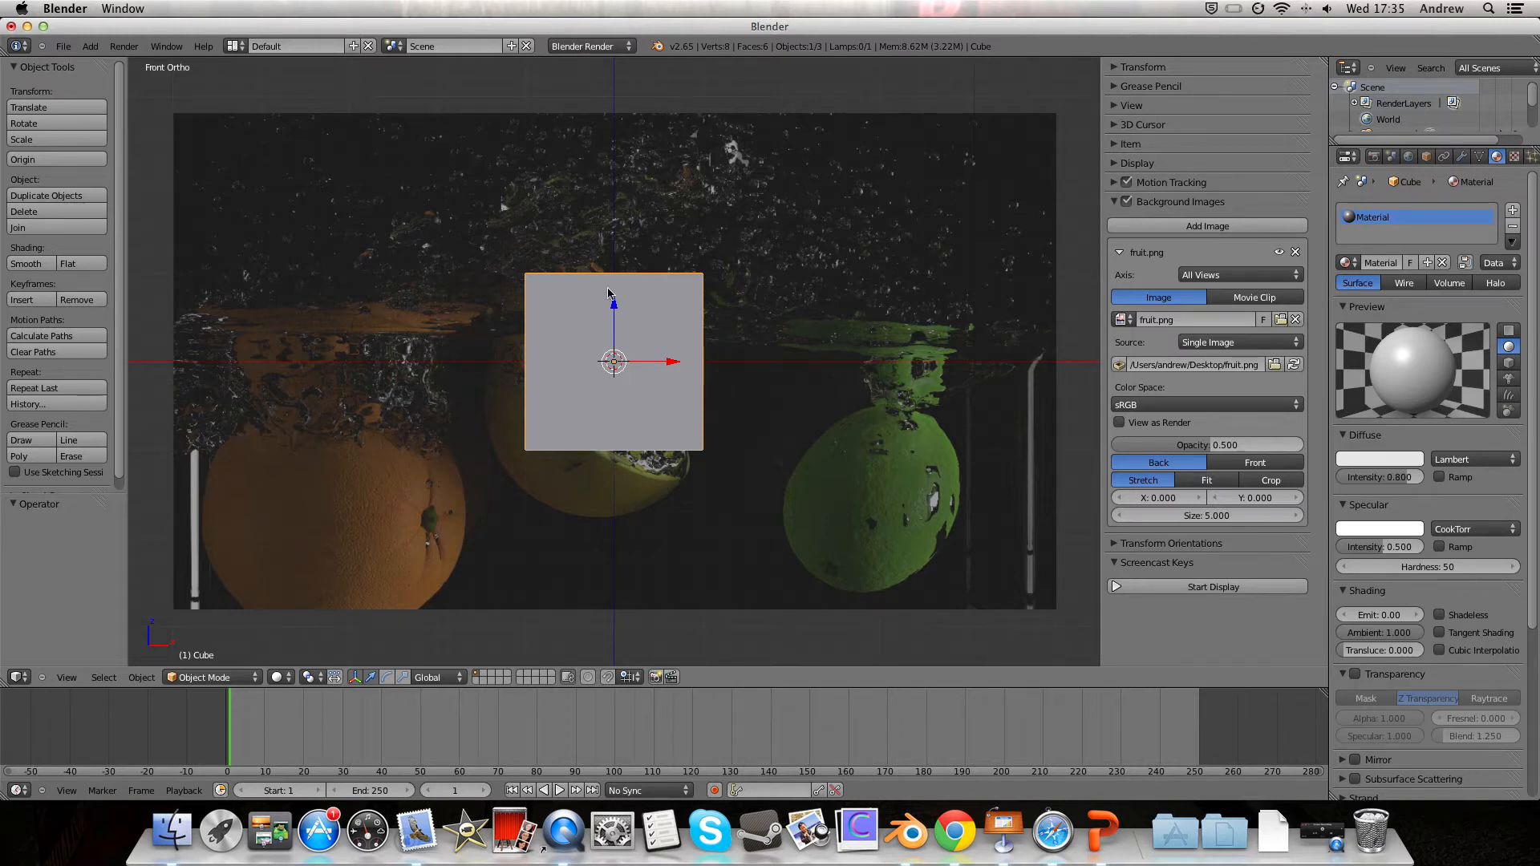
mouse_move(610, 410)
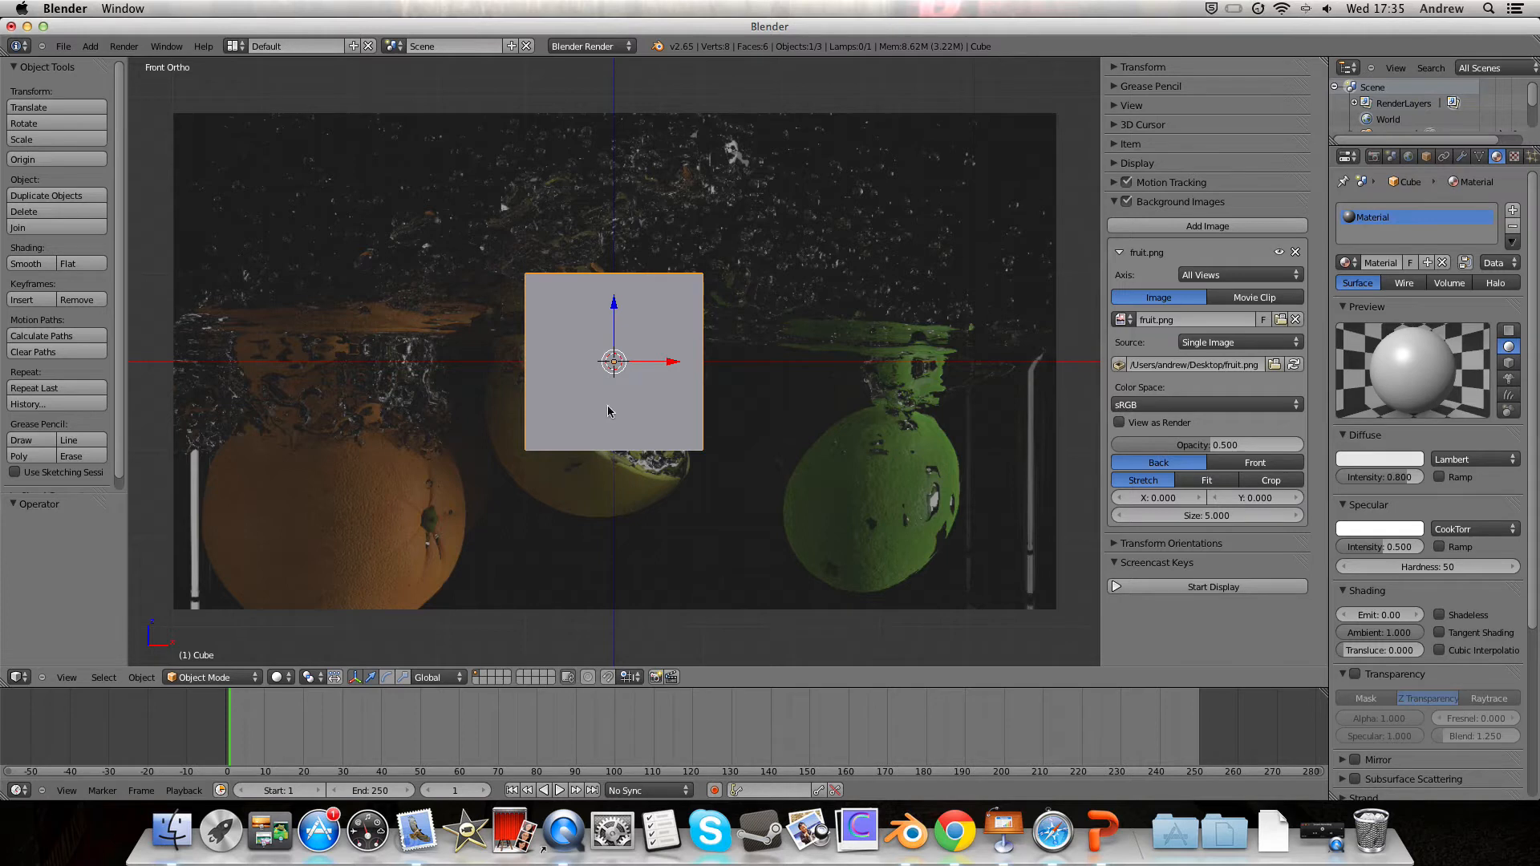
mouse_move(616, 388)
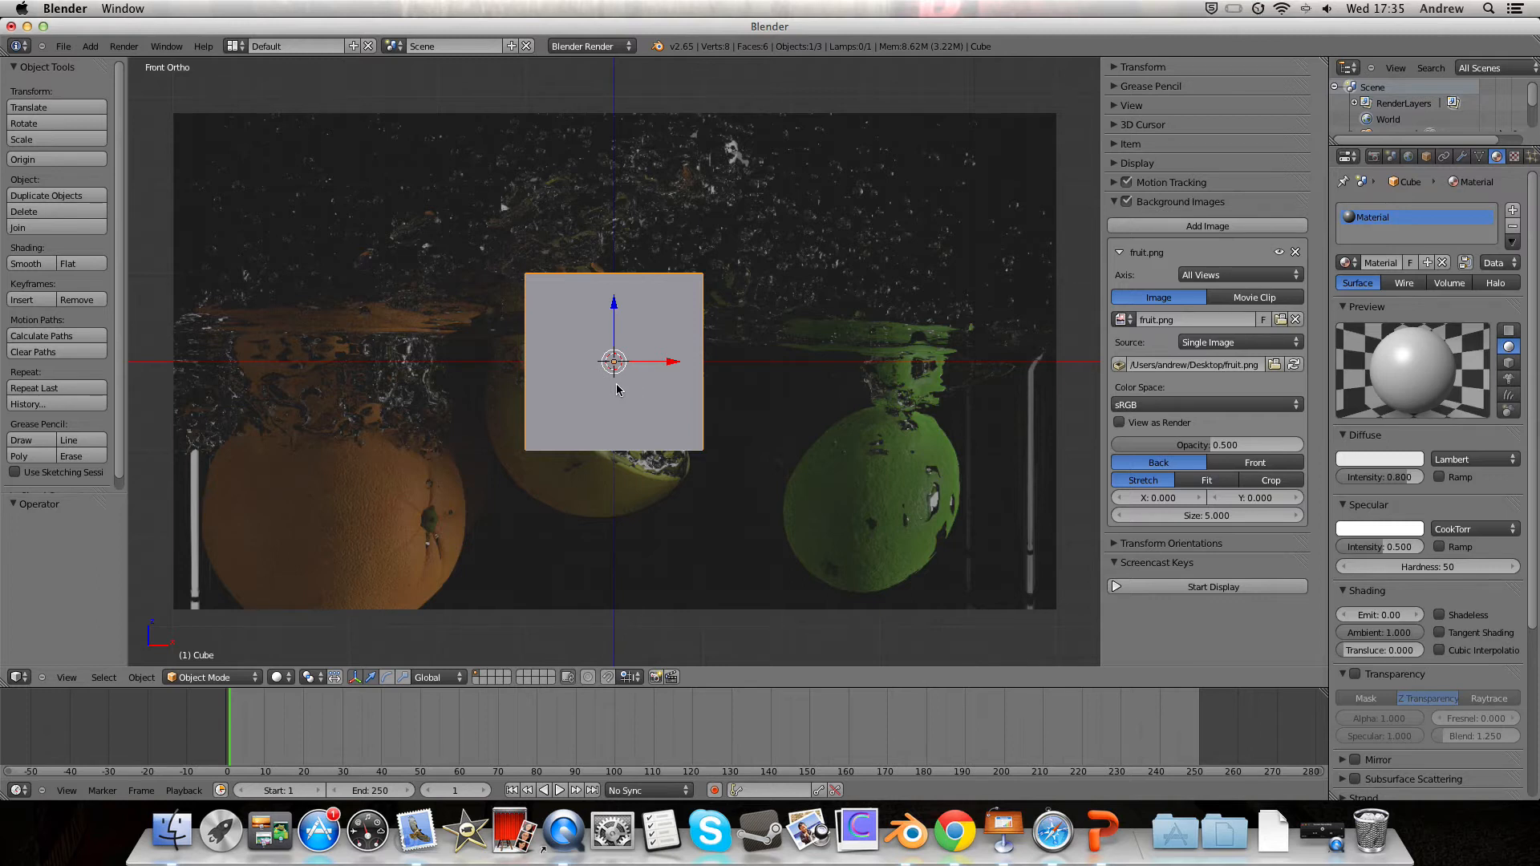
mouse_move(255, 451)
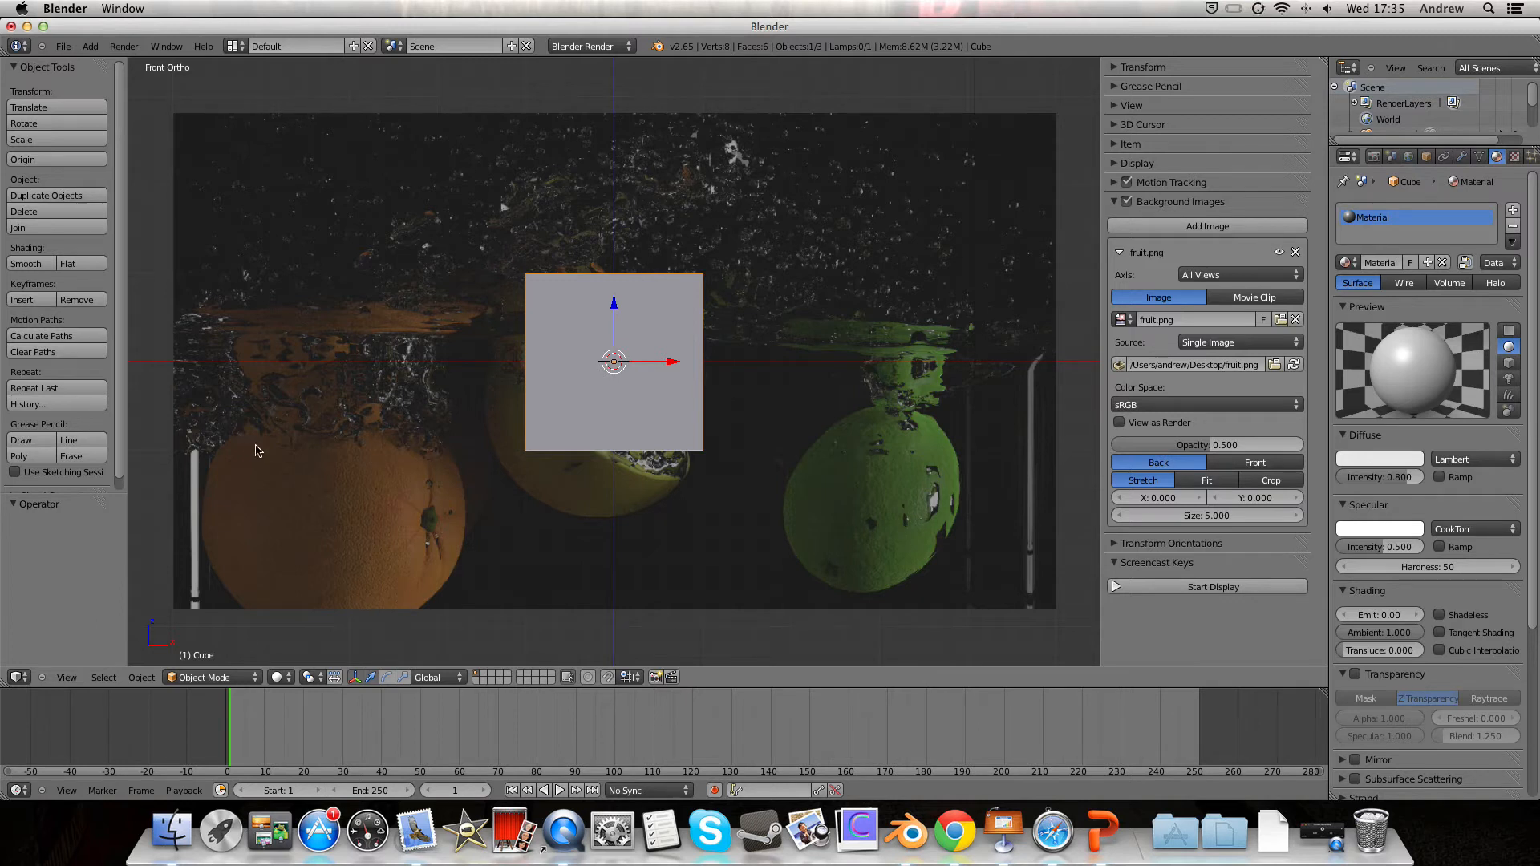
mouse_move(459, 462)
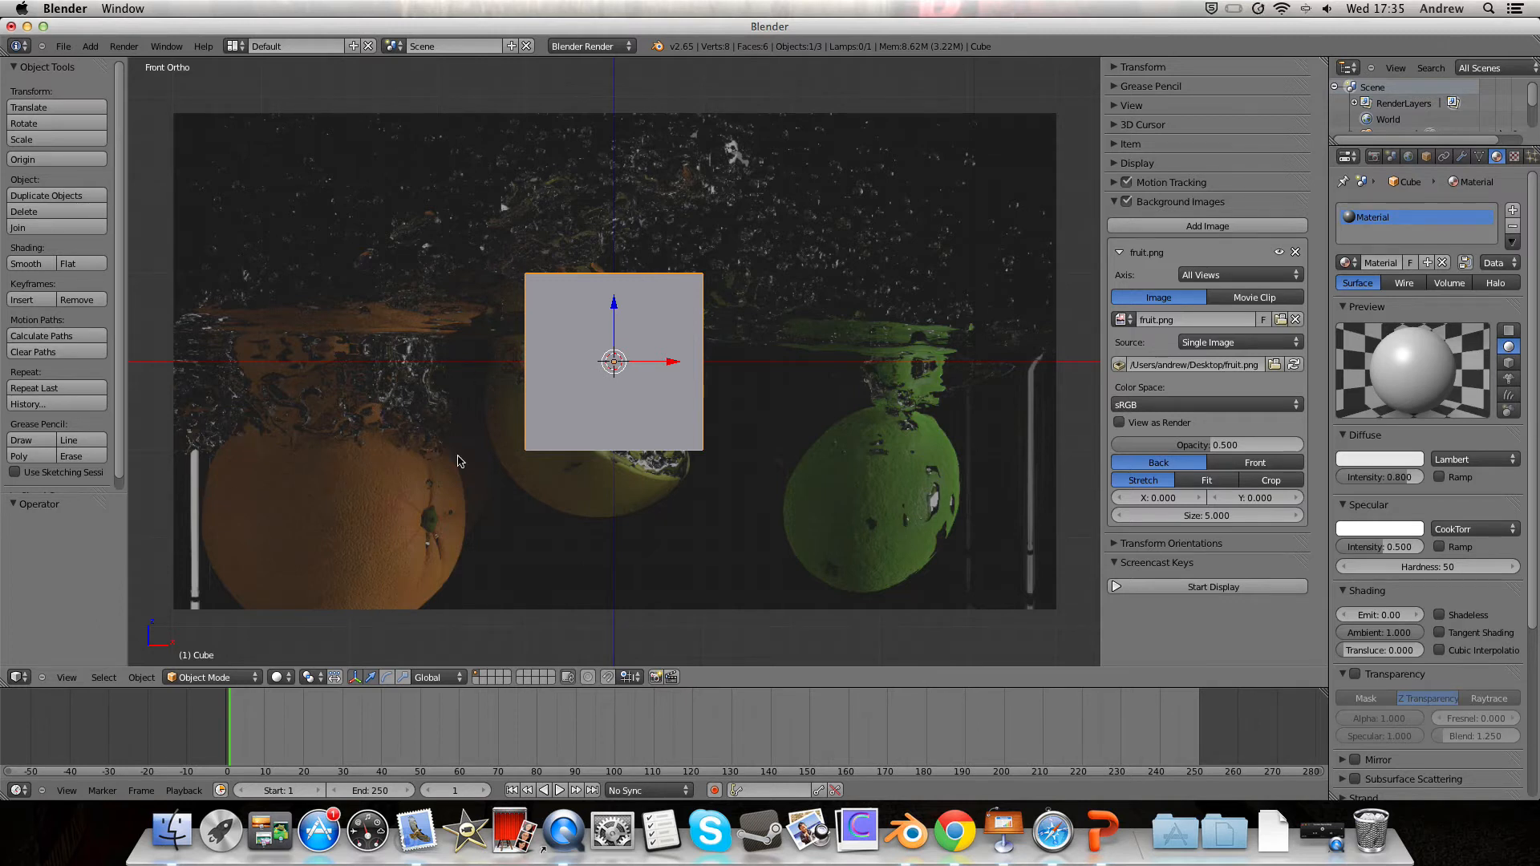
mouse_move(317, 609)
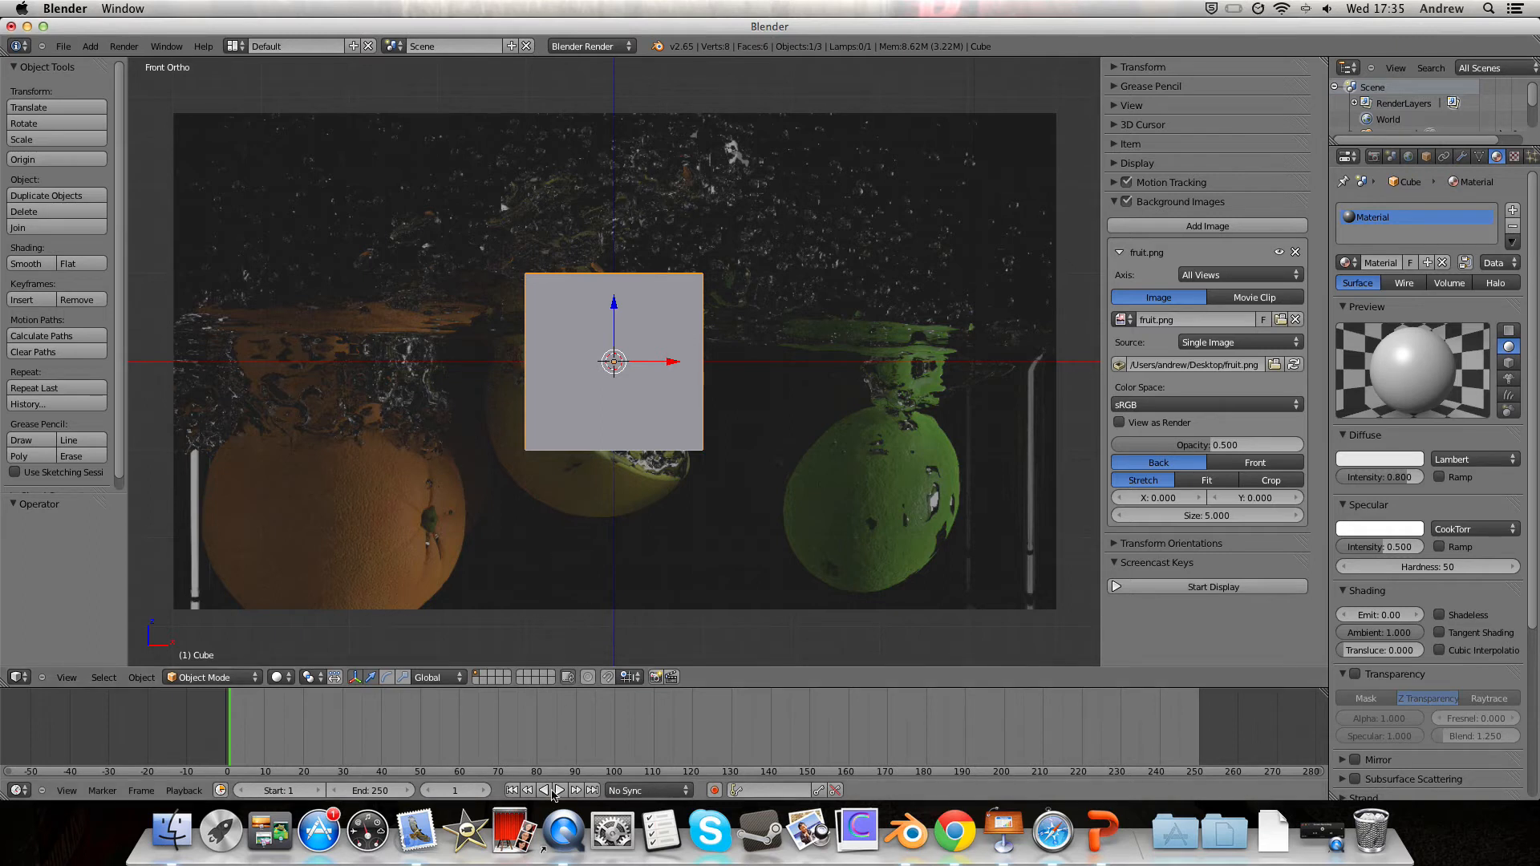
- Play the animation timeline with the fruit background behind the cube
left_click(558, 789)
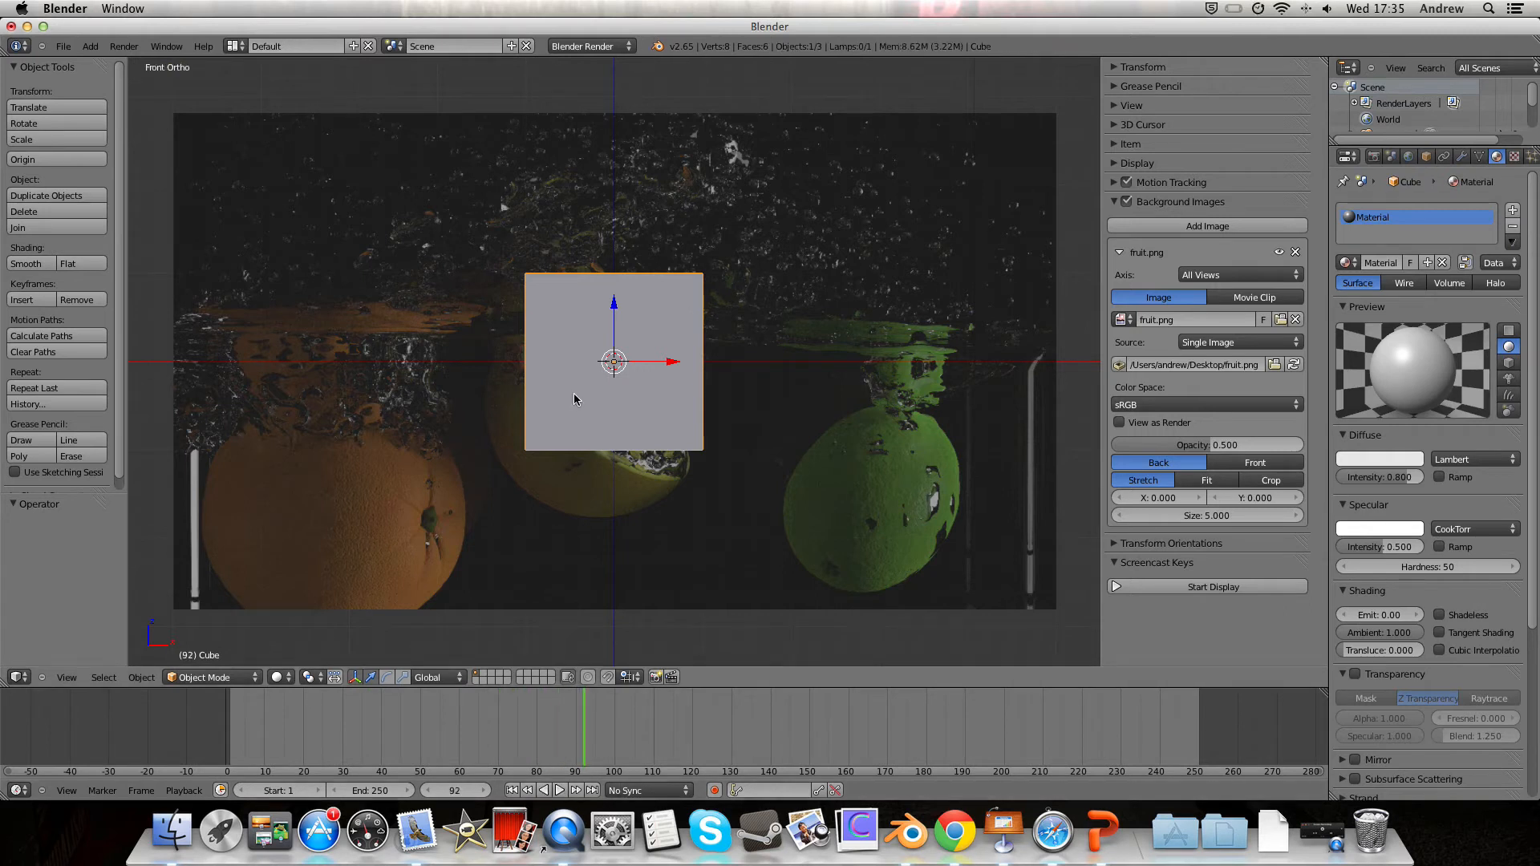
mouse_move(508, 749)
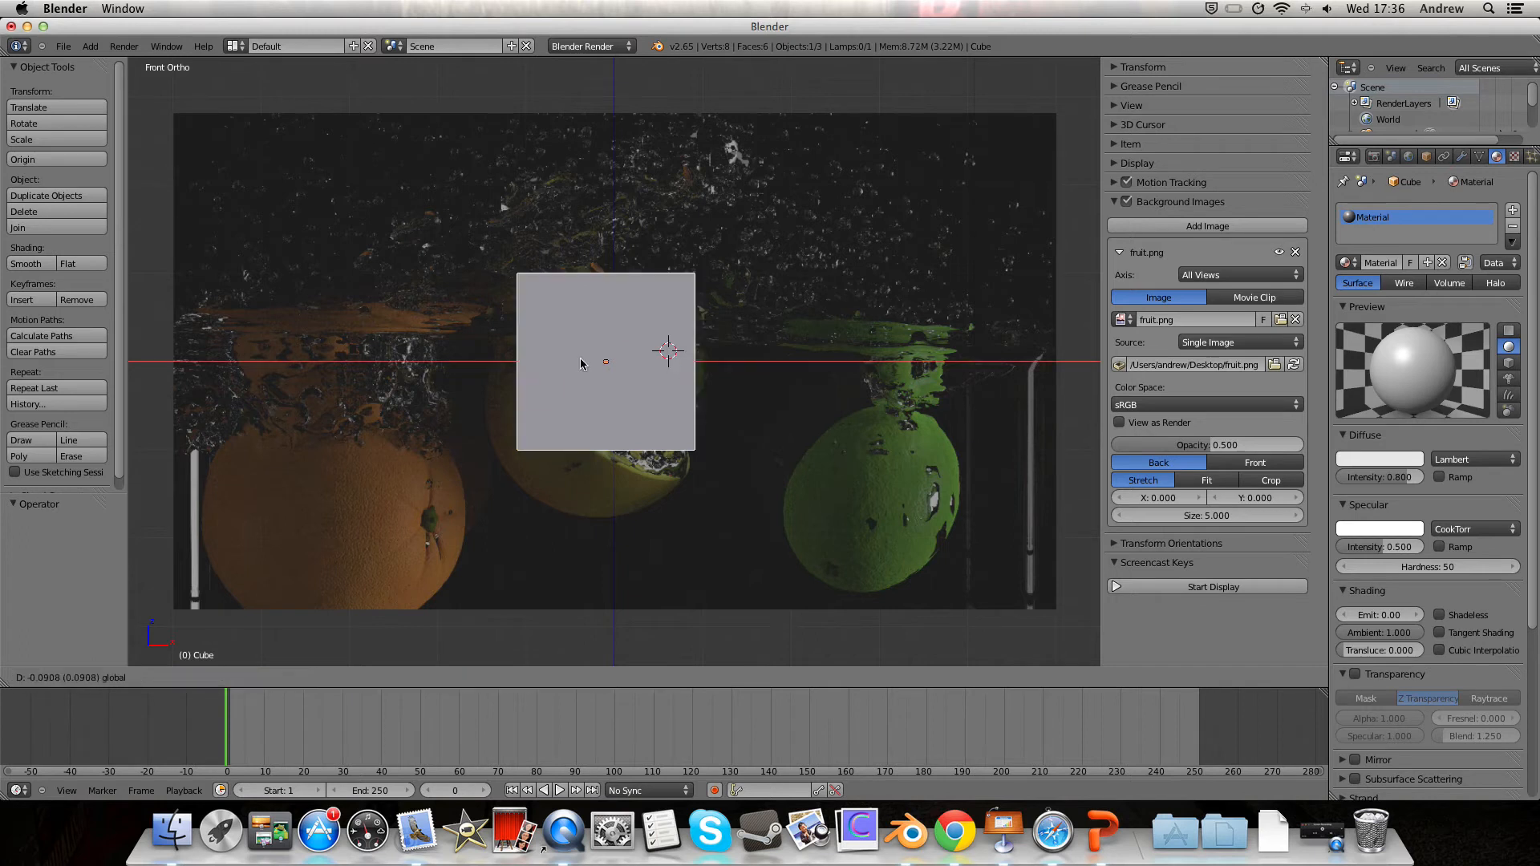
- Nudge the cube along X and set the background offsets to 3.3 and 3.0 with size 5.1
left_click_drag(607, 364, 587, 361)
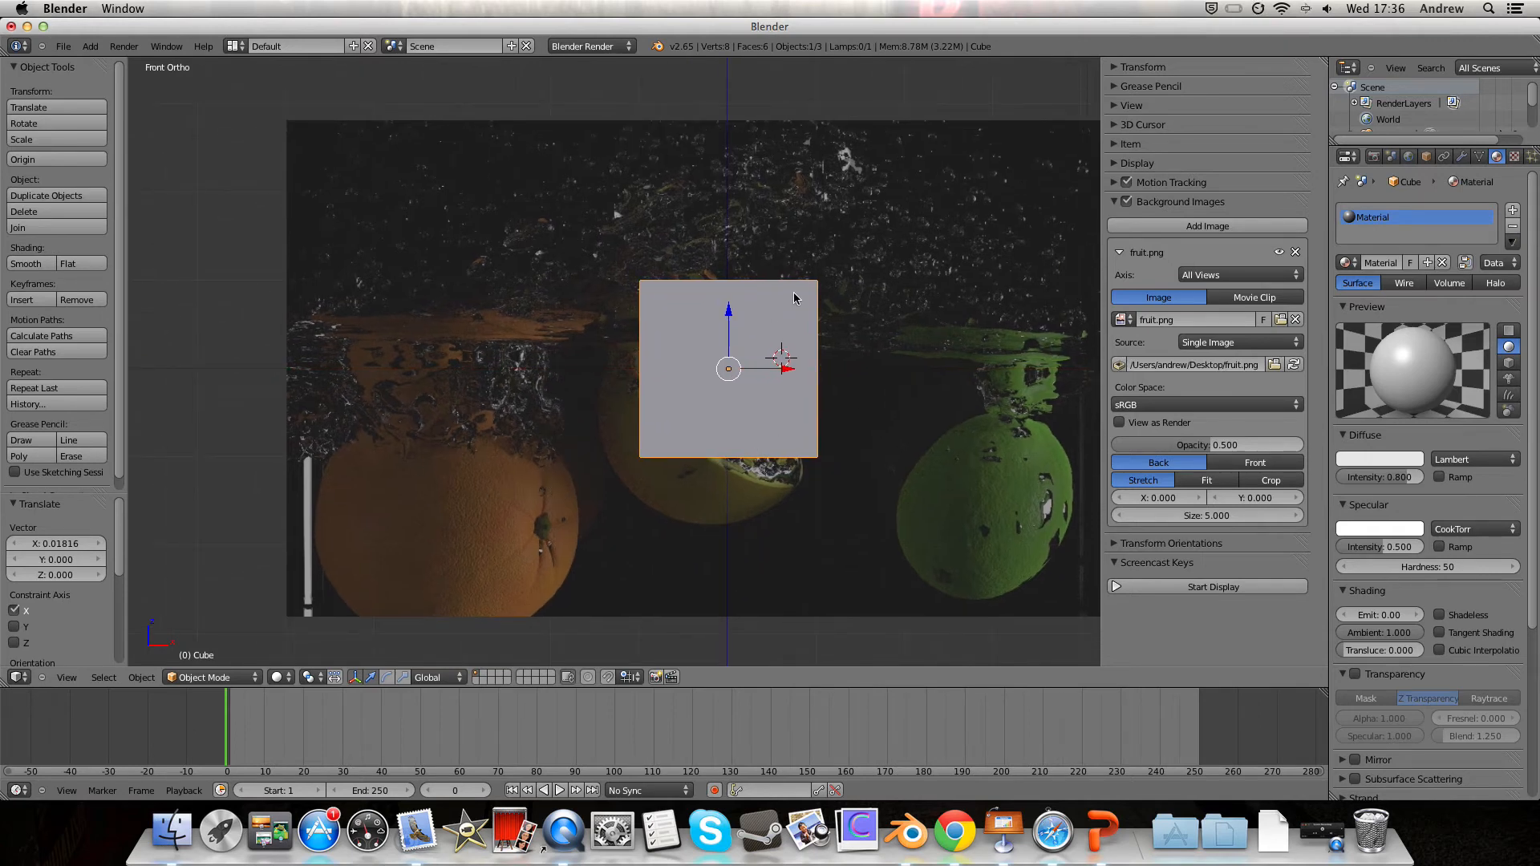
mouse_move(695, 356)
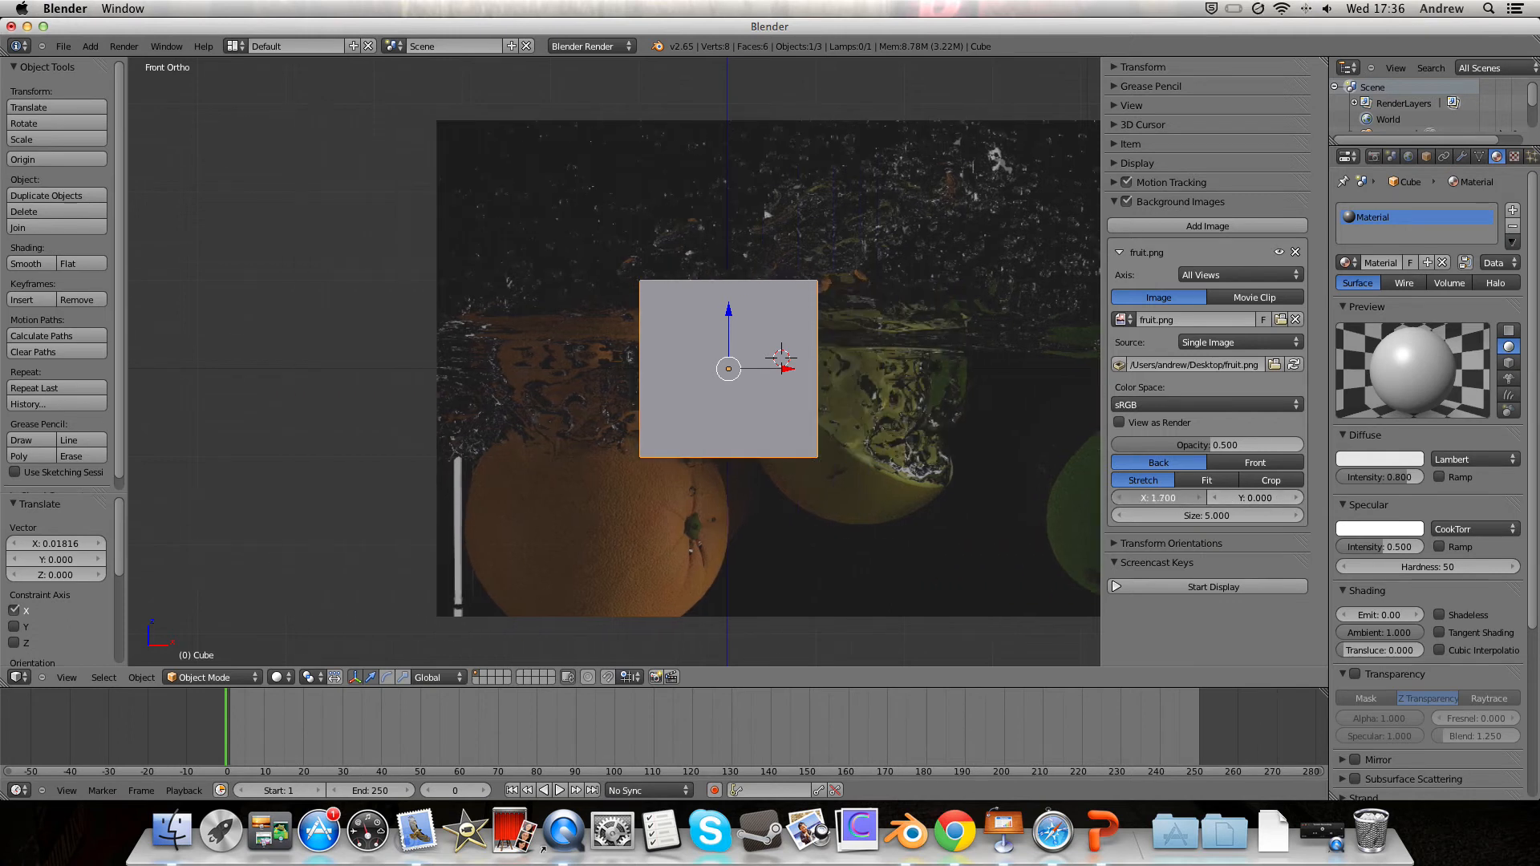
left_click_drag(1179, 497, 1179, 497)
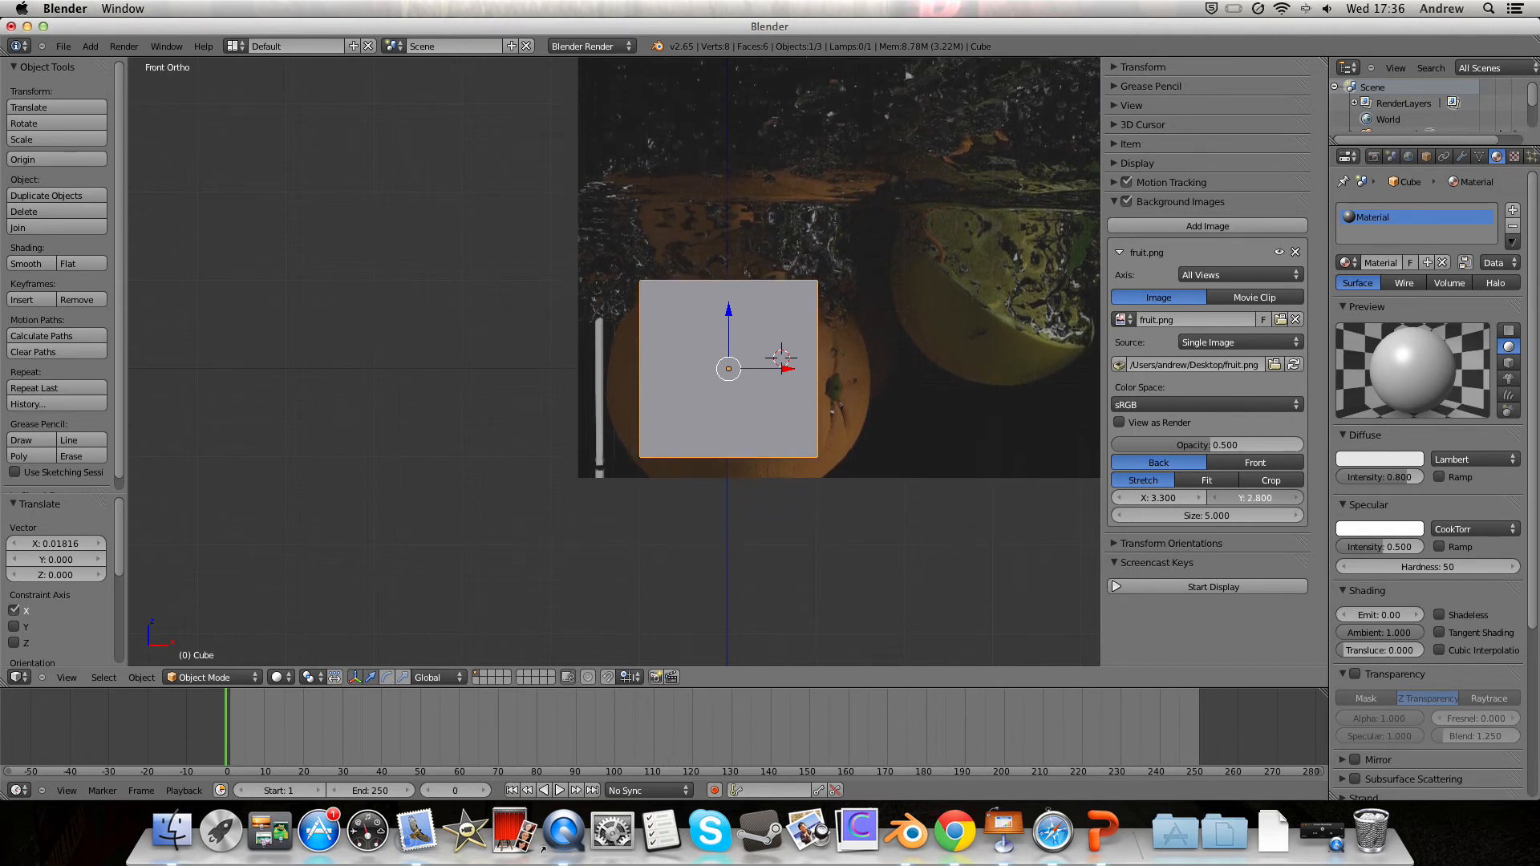
left_click_drag(1254, 498, 1267, 497)
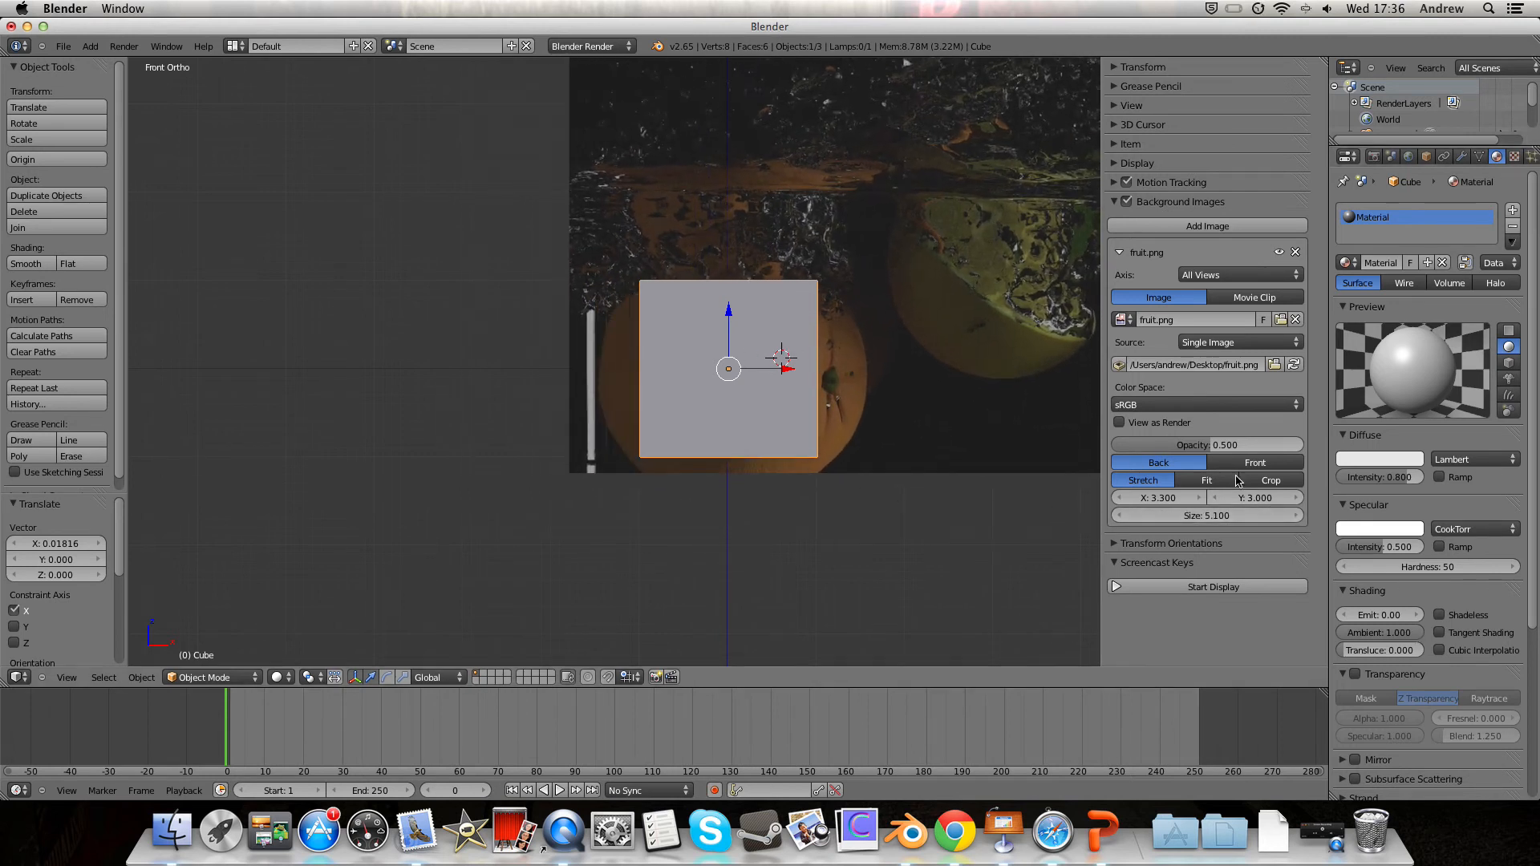
- Raise the background image opacity from 0.5 to 1.000
left_click(1270, 479)
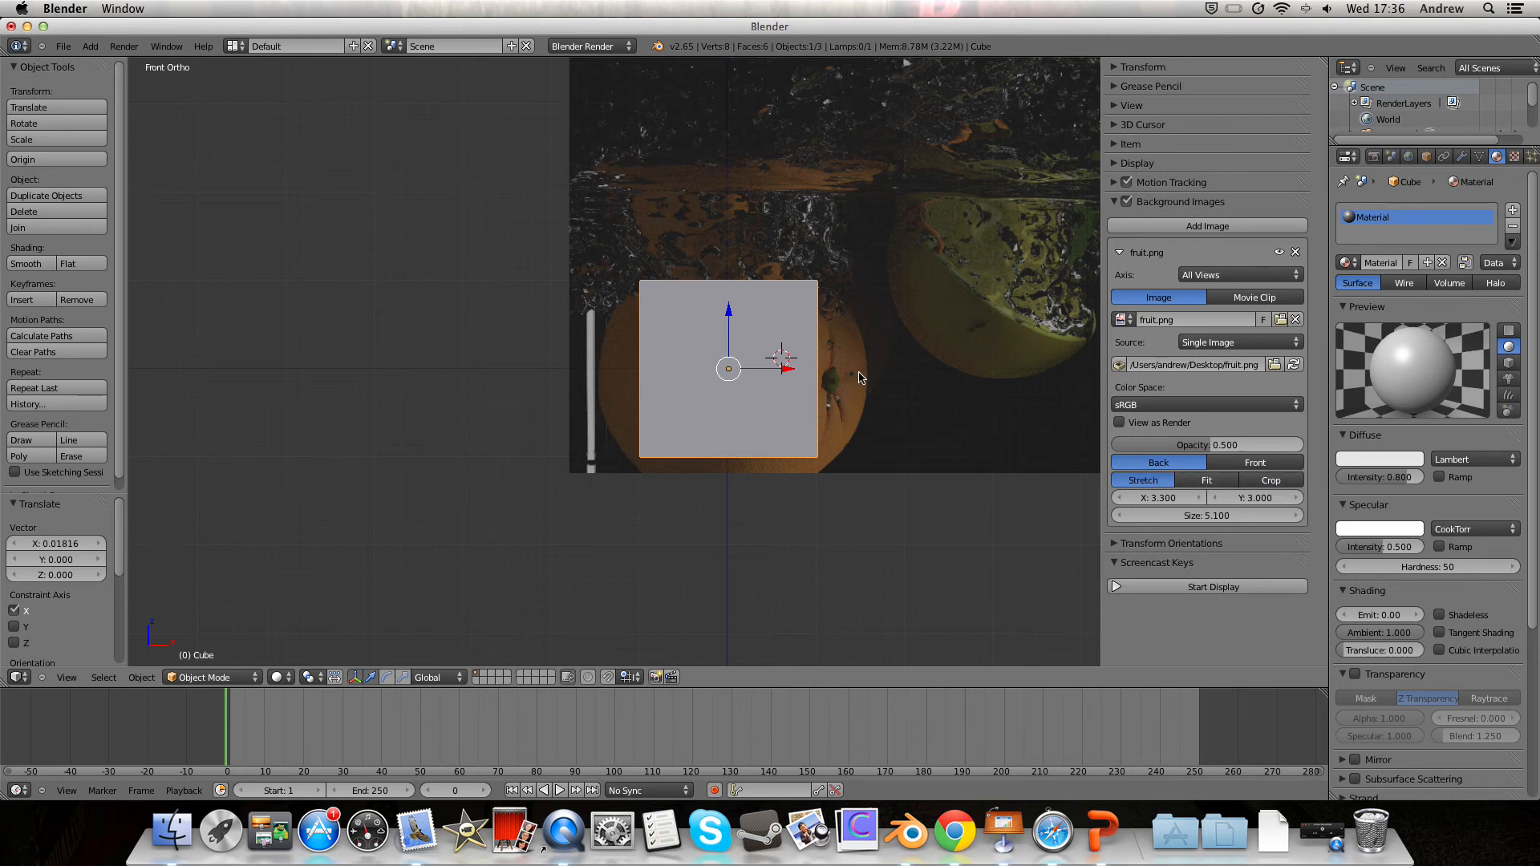
mouse_move(1200, 440)
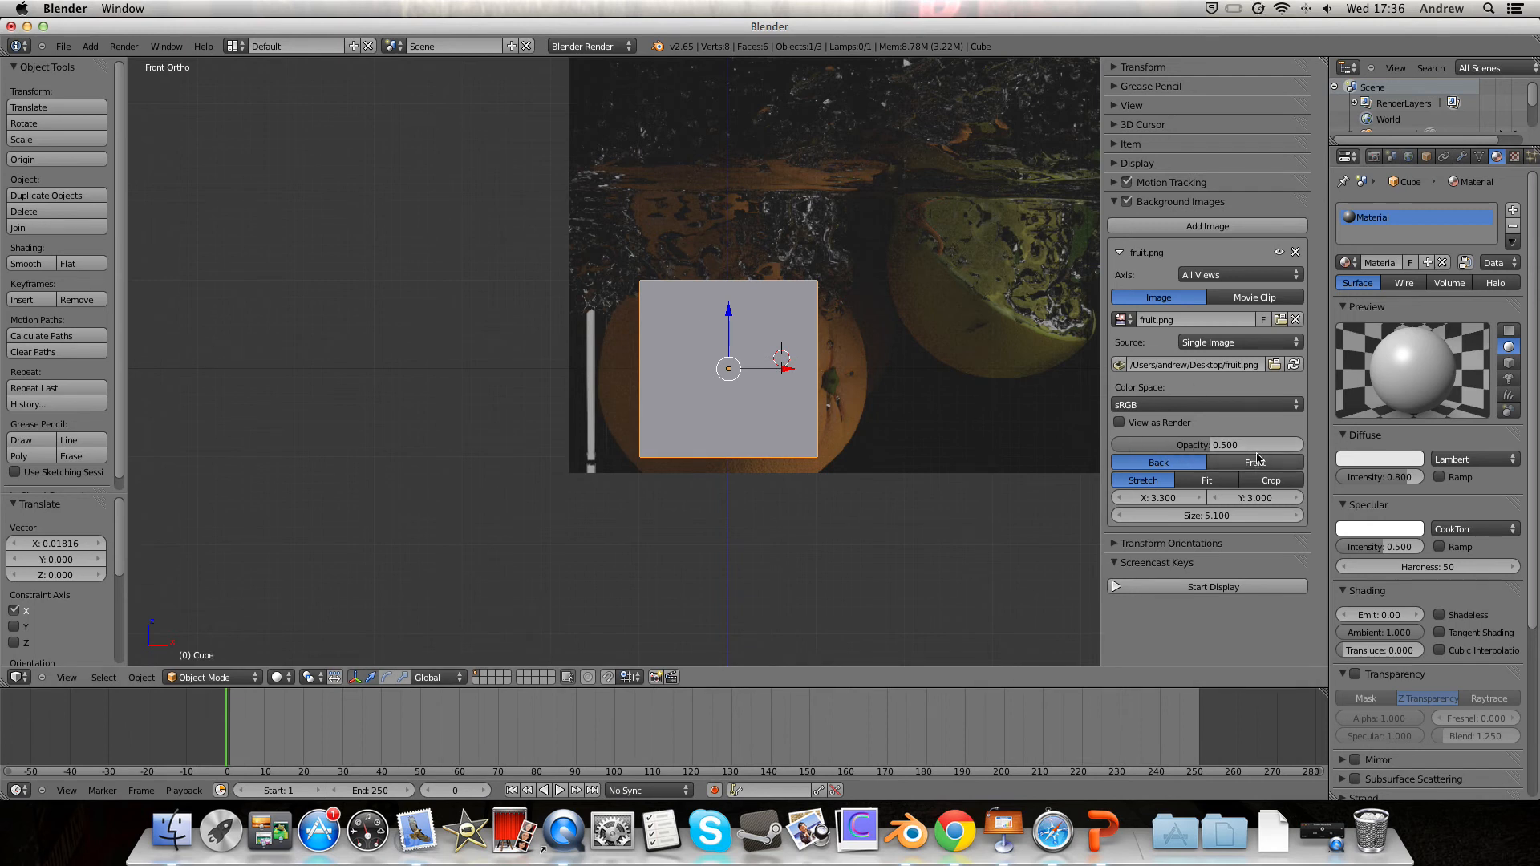
left_click(1254, 462)
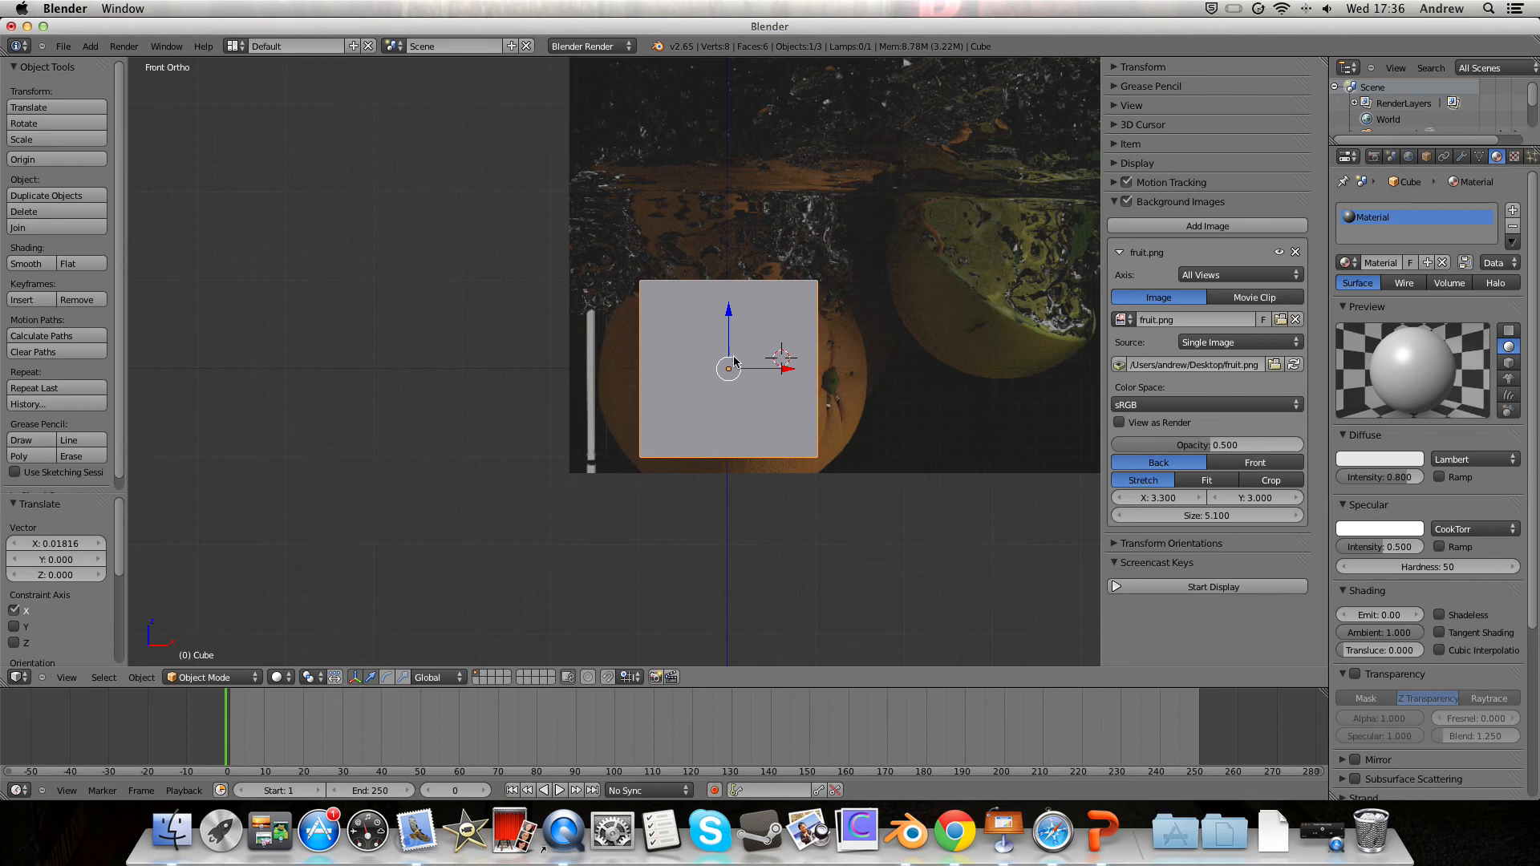
left_click(1255, 462)
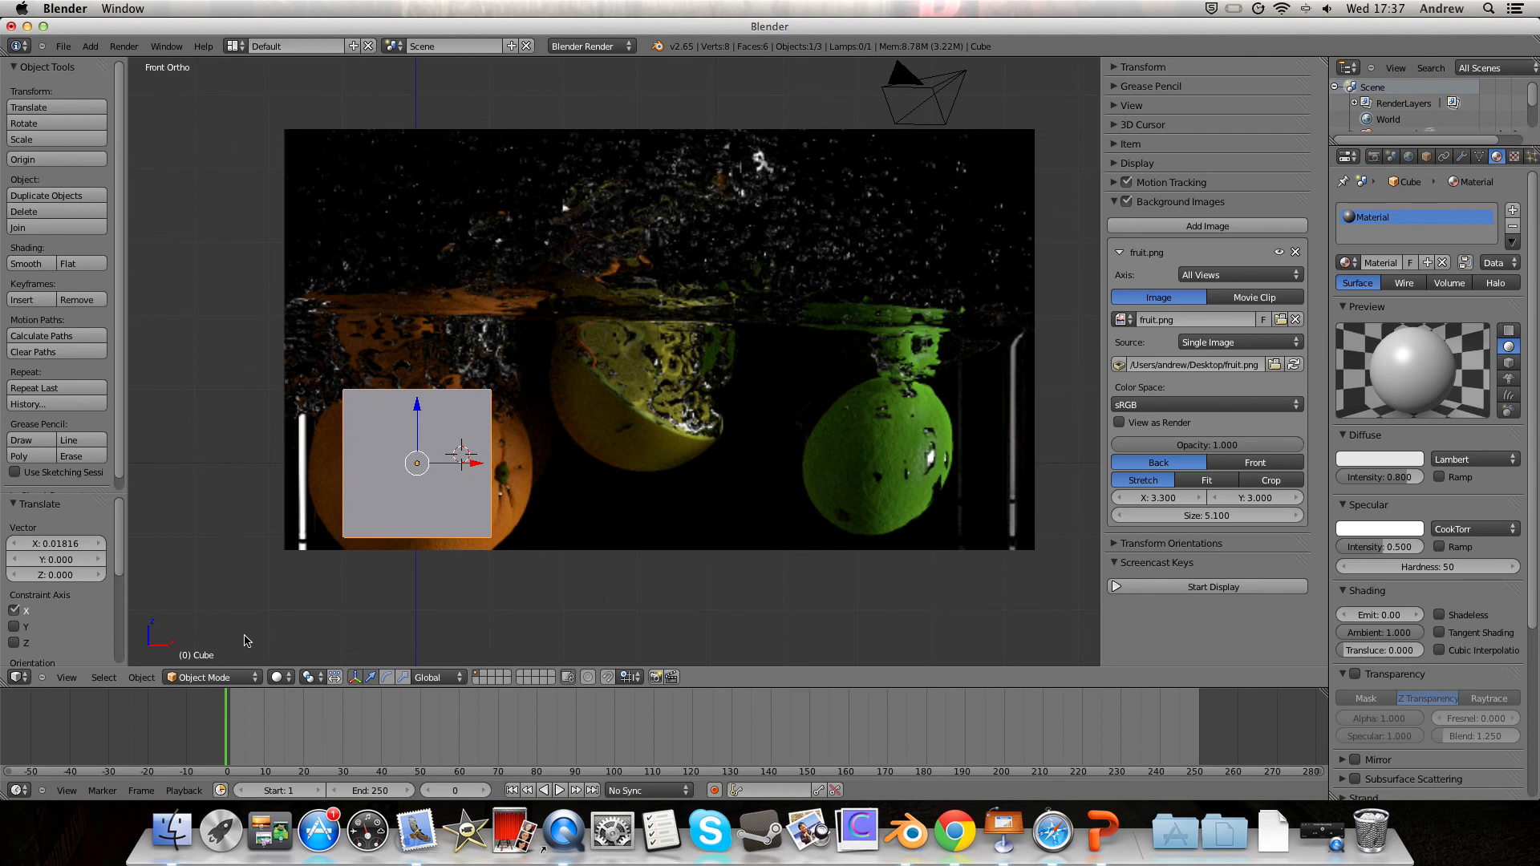
key("Tab")
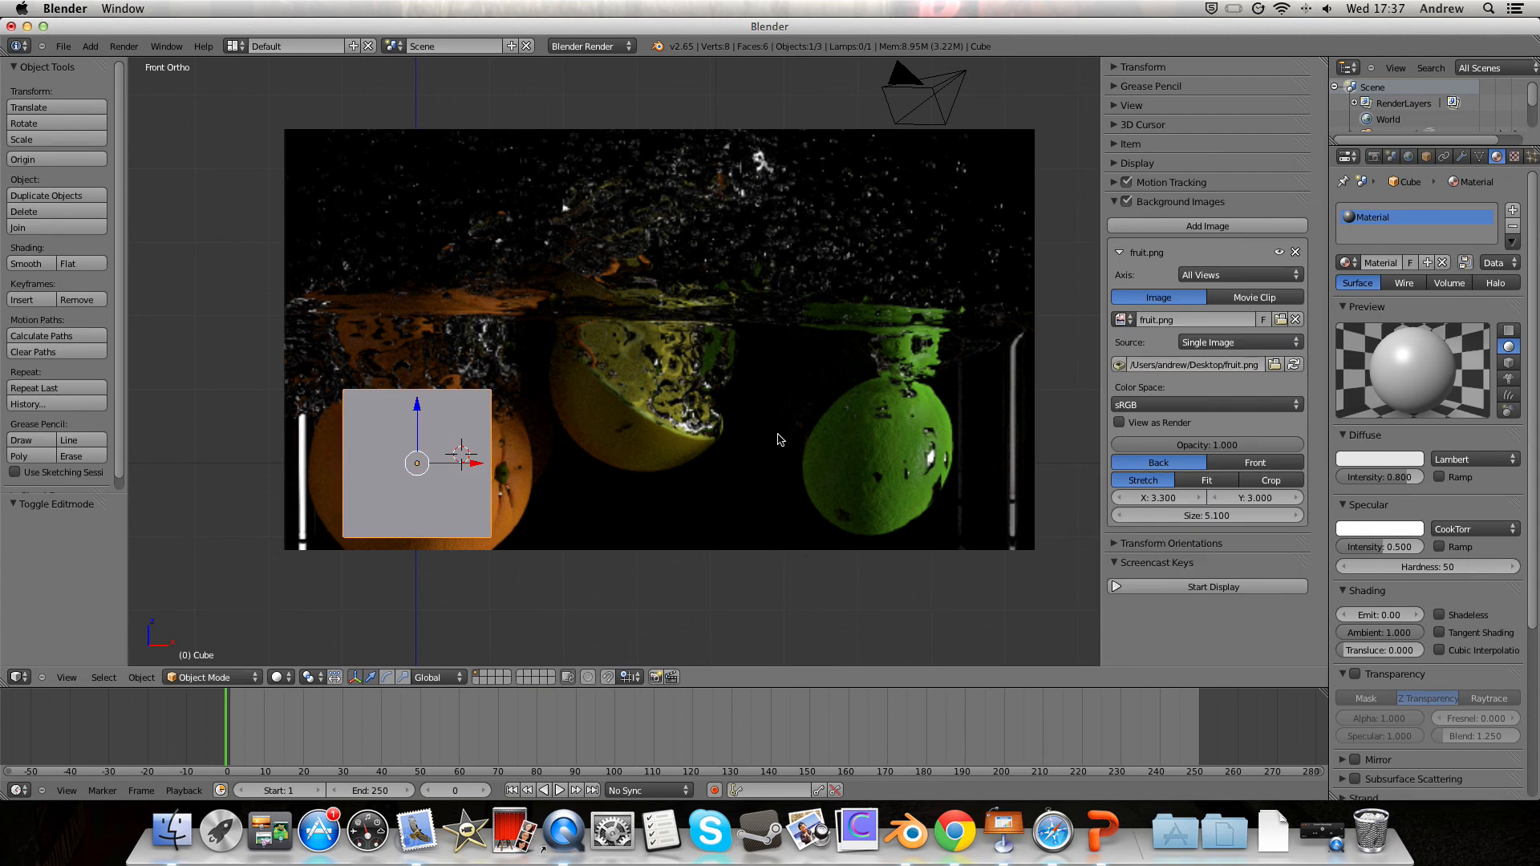
mouse_move(382, 725)
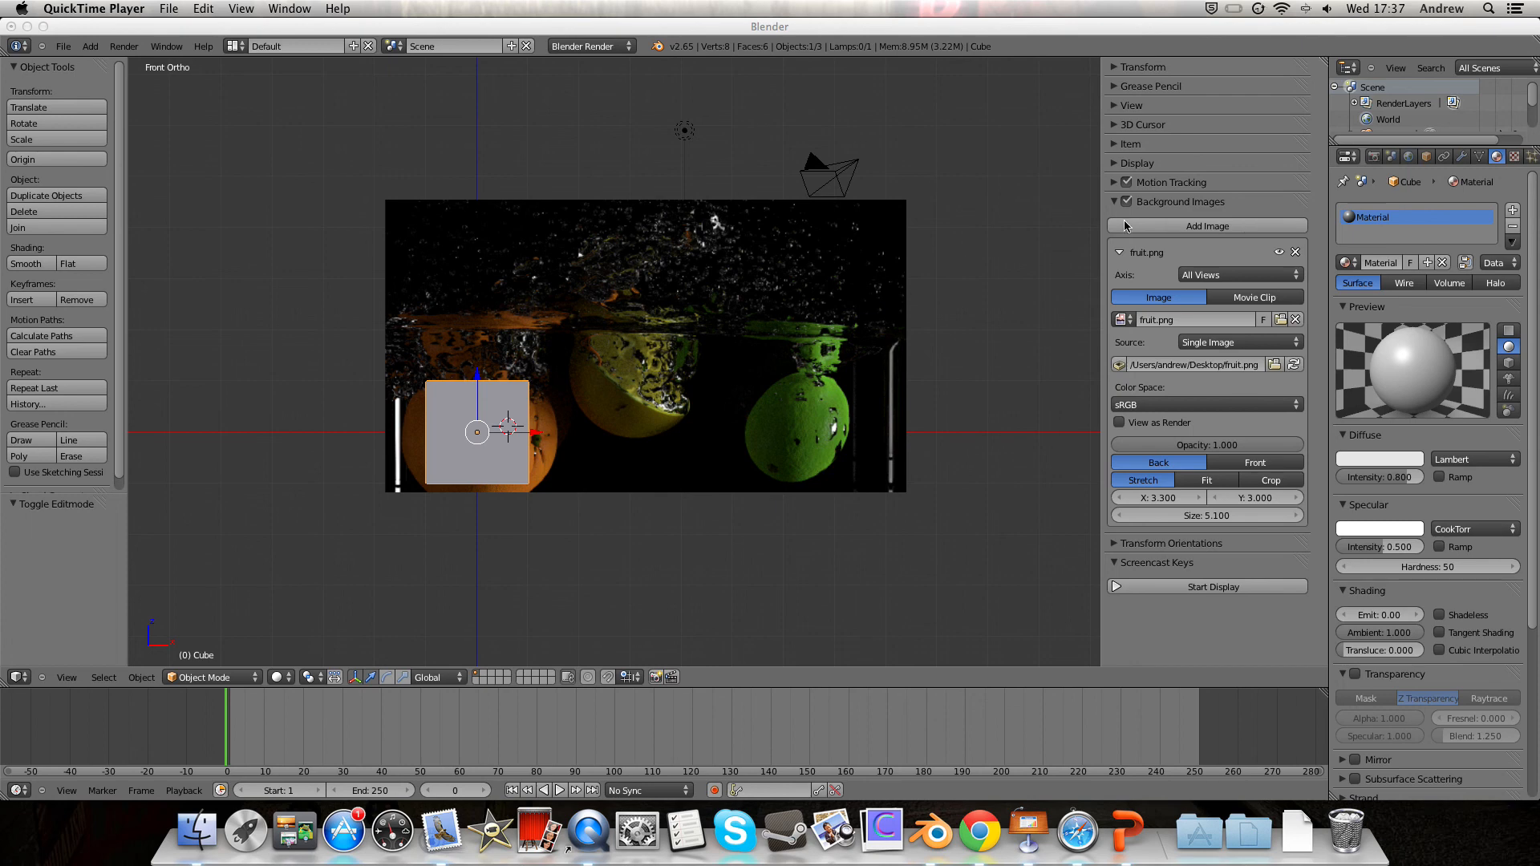
mouse_move(1139, 247)
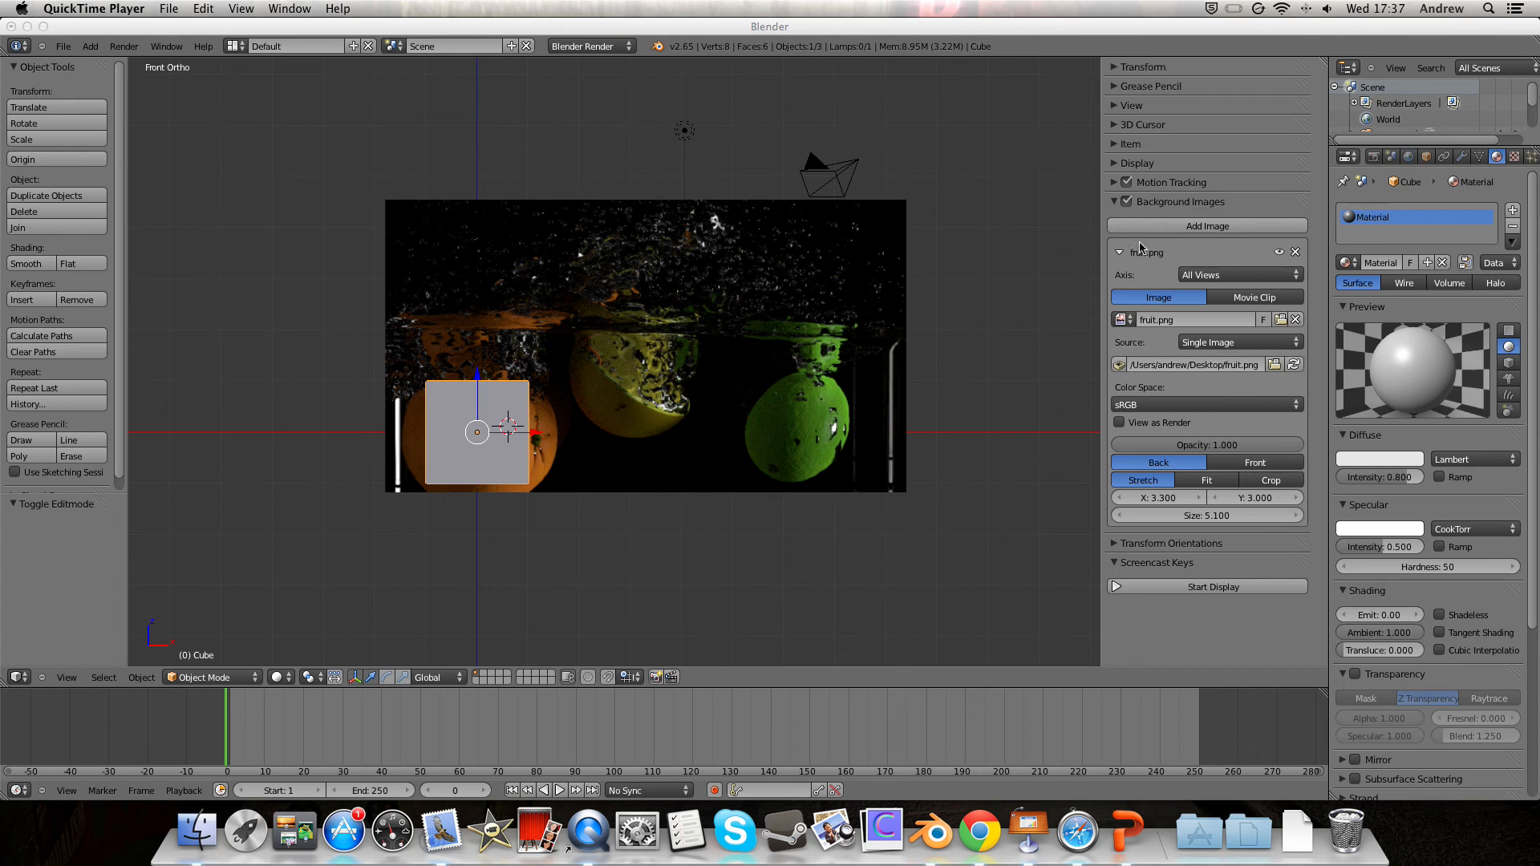